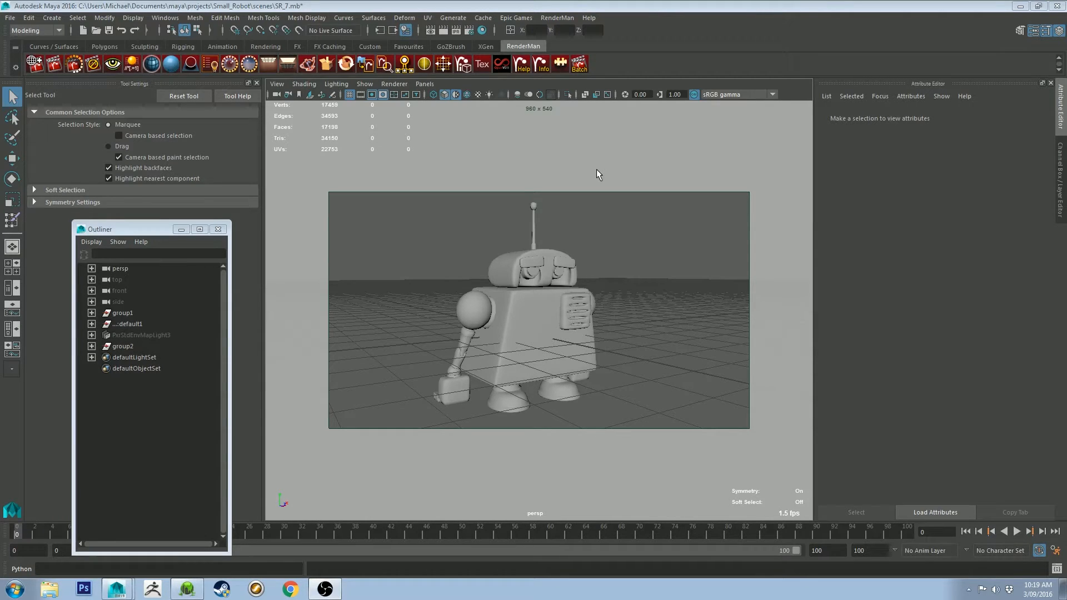
{"action": "mouse_move", "coordinate": [535, 268]}
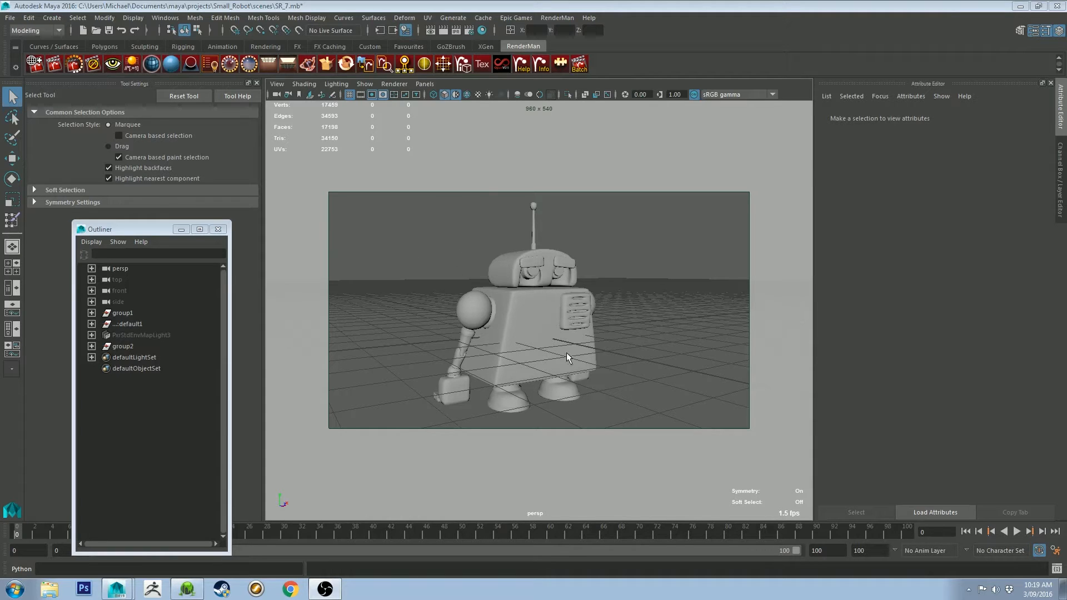
{"action": "mouse_move", "coordinate": [466, 299]}
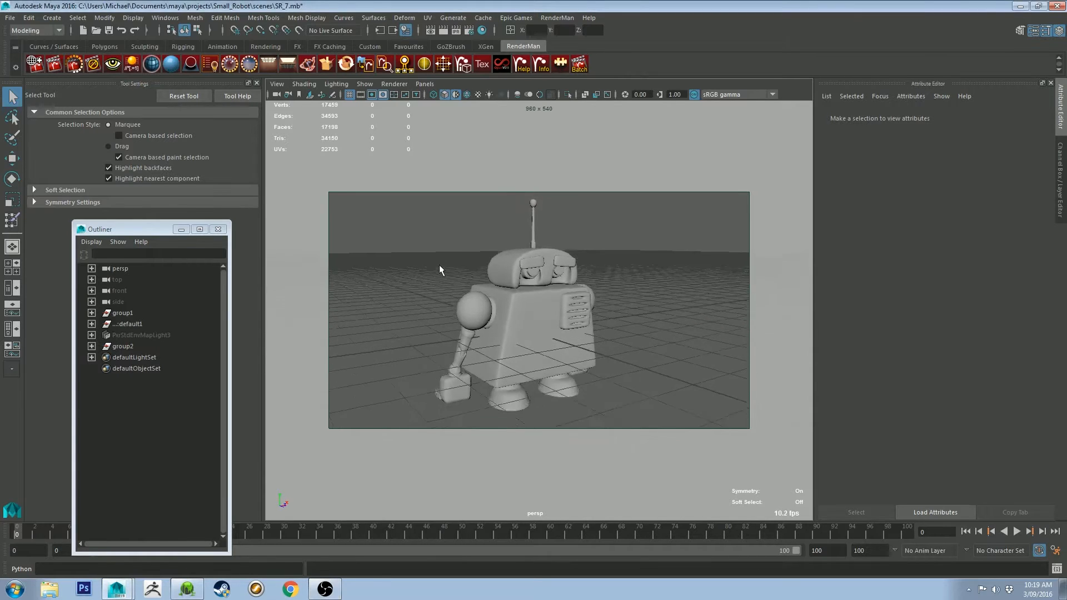
Select the grey robot and smooth it so the HUD count rises to about 218k vertices.
{"action": "left_click_drag", "start_coordinate": [439, 270], "coordinate": [508, 260]}
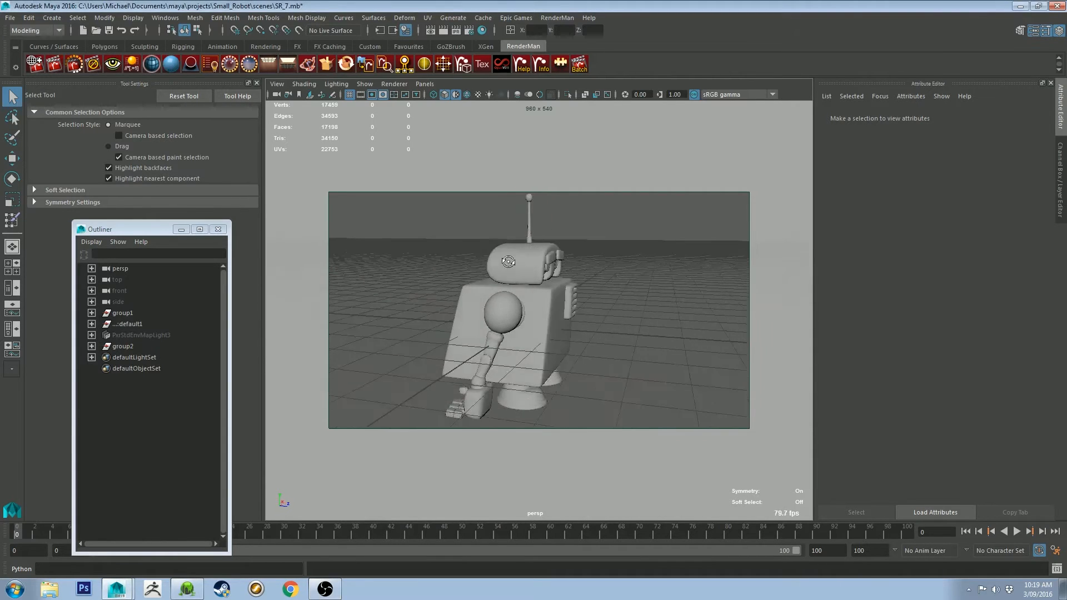
{"action": "left_click_drag", "start_coordinate": [507, 260], "coordinate": [474, 250]}
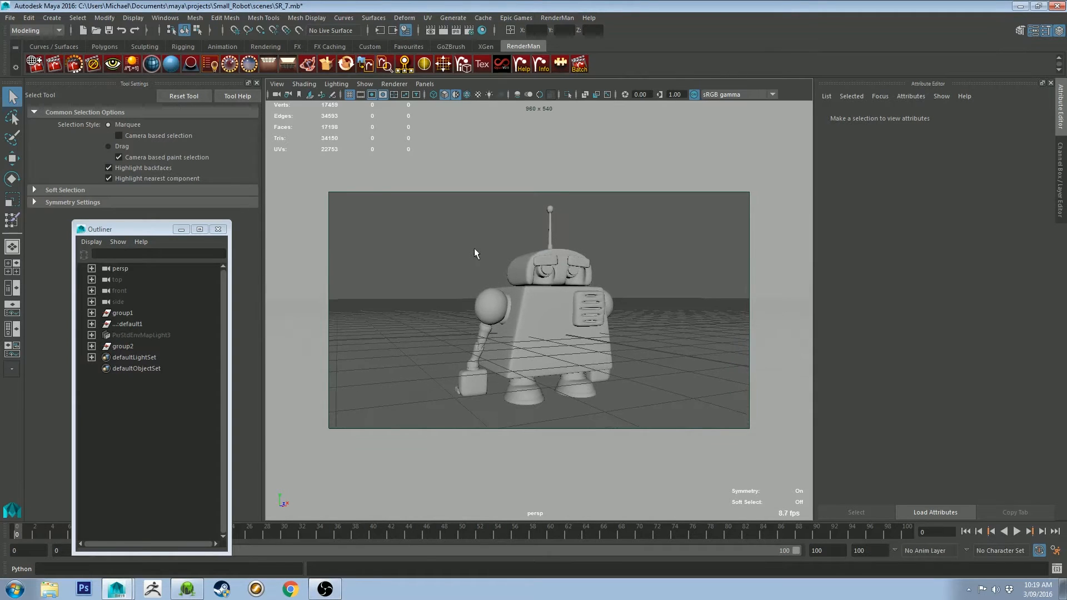
{"action": "left_click", "coordinate": [555, 266]}
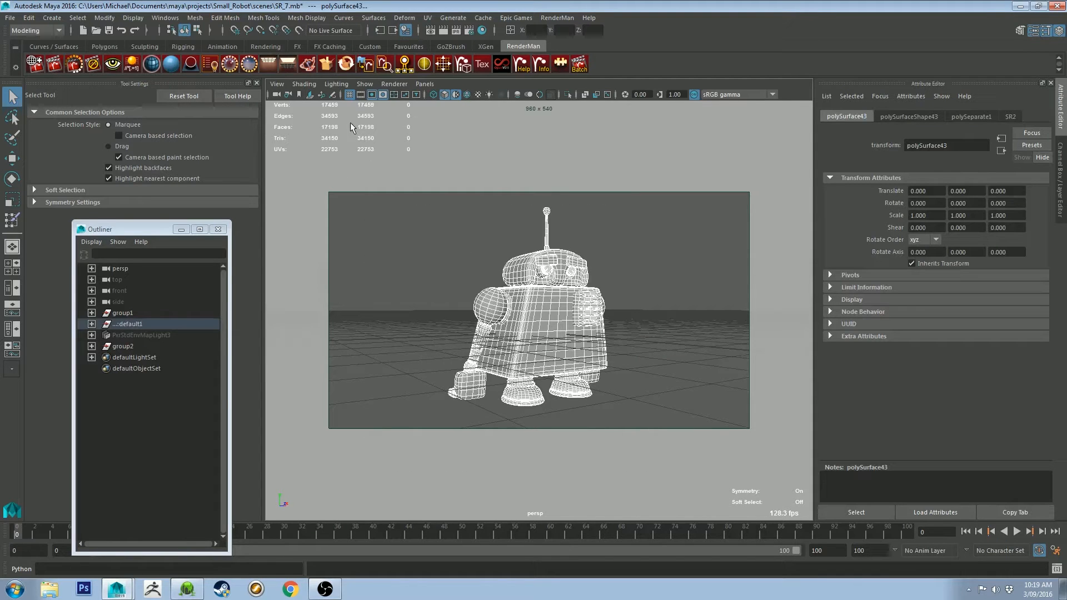
{"action": "mouse_move", "coordinate": [604, 223]}
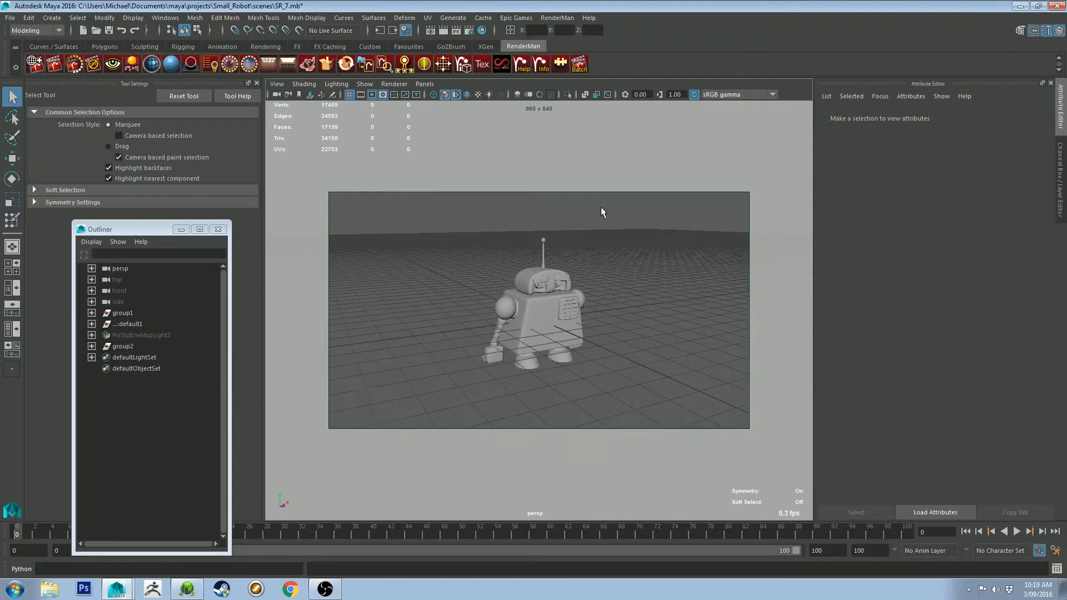
{"action": "left_click", "coordinate": [127, 324]}
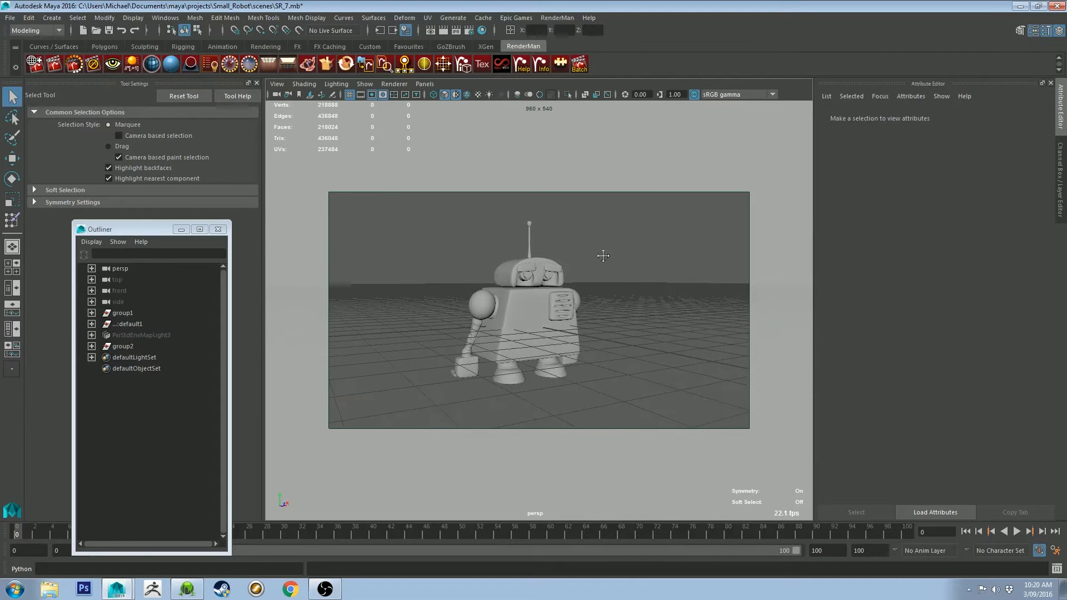
Combine the robot's pieces into a single mesh, polySurface1, via Mesh > Combine.
{"action": "left_click", "coordinate": [127, 323]}
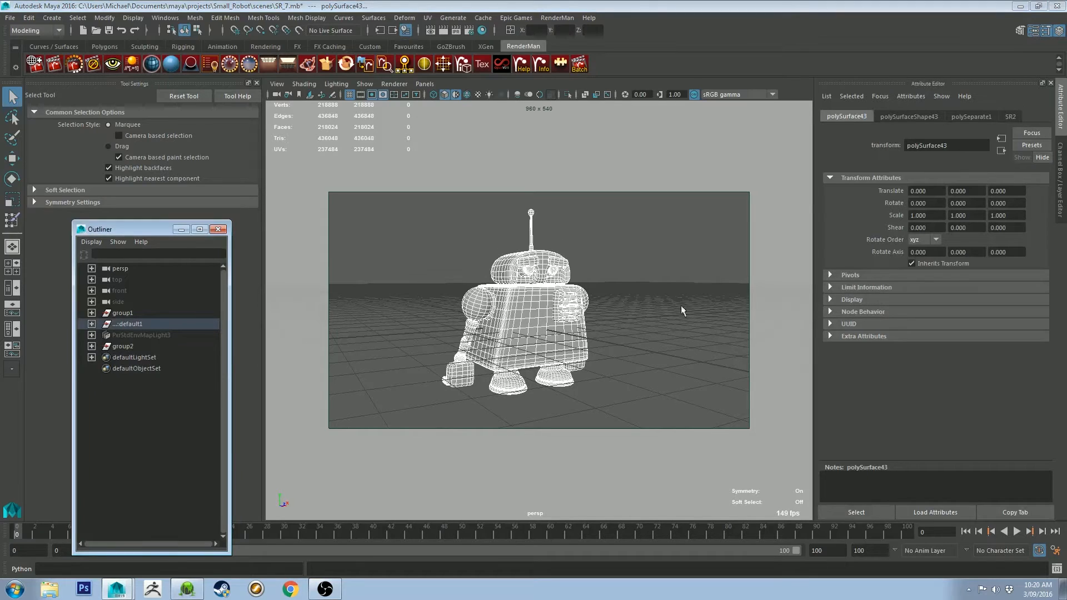
{"action": "mouse_move", "coordinate": [225, 18]}
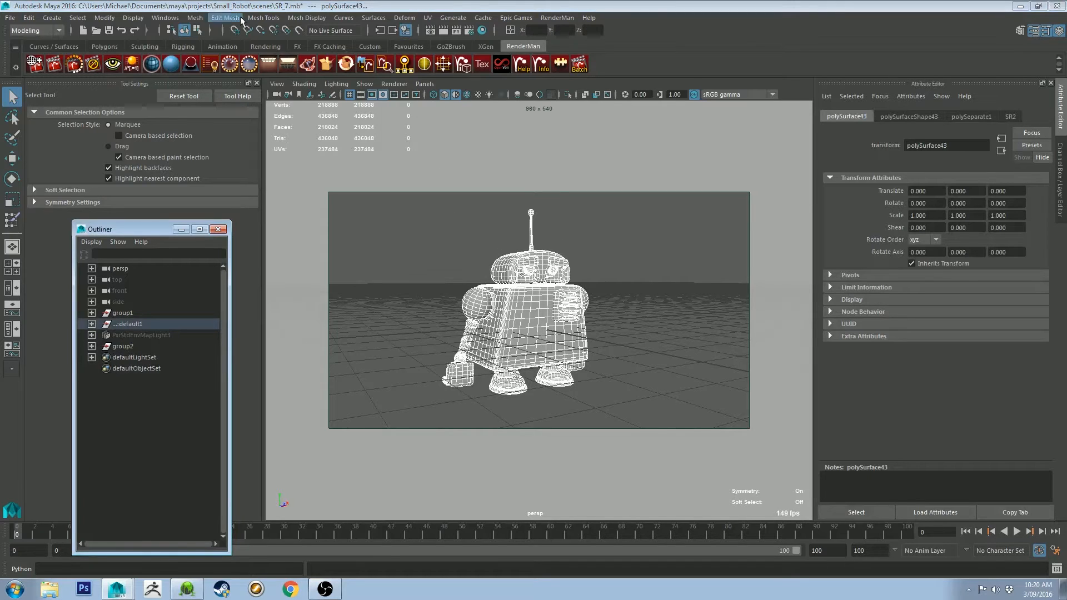
{"action": "left_click", "coordinate": [224, 17]}
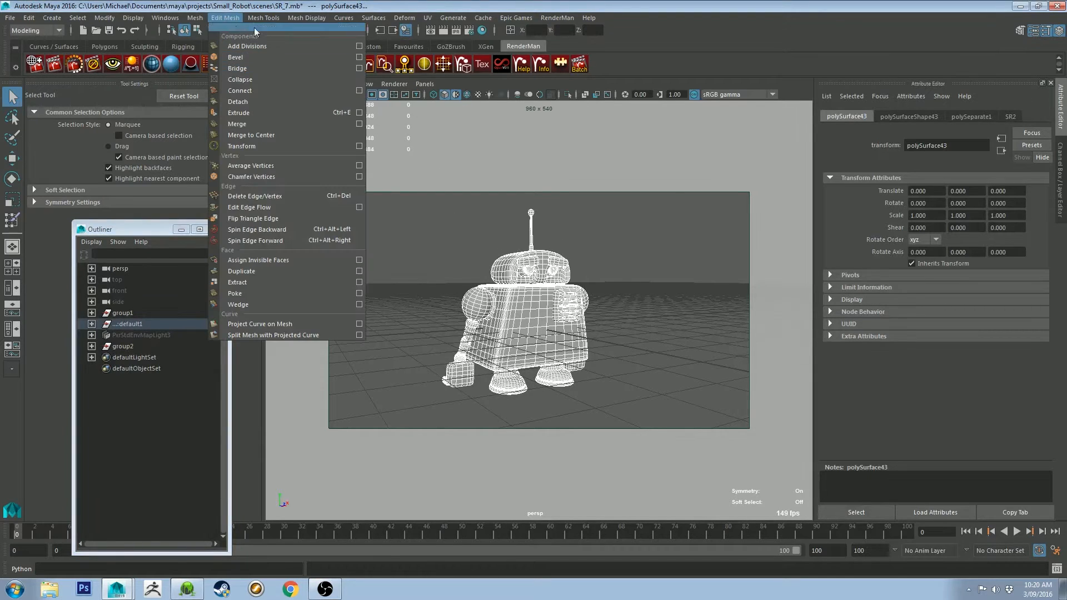
{"action": "left_click", "coordinate": [195, 17]}
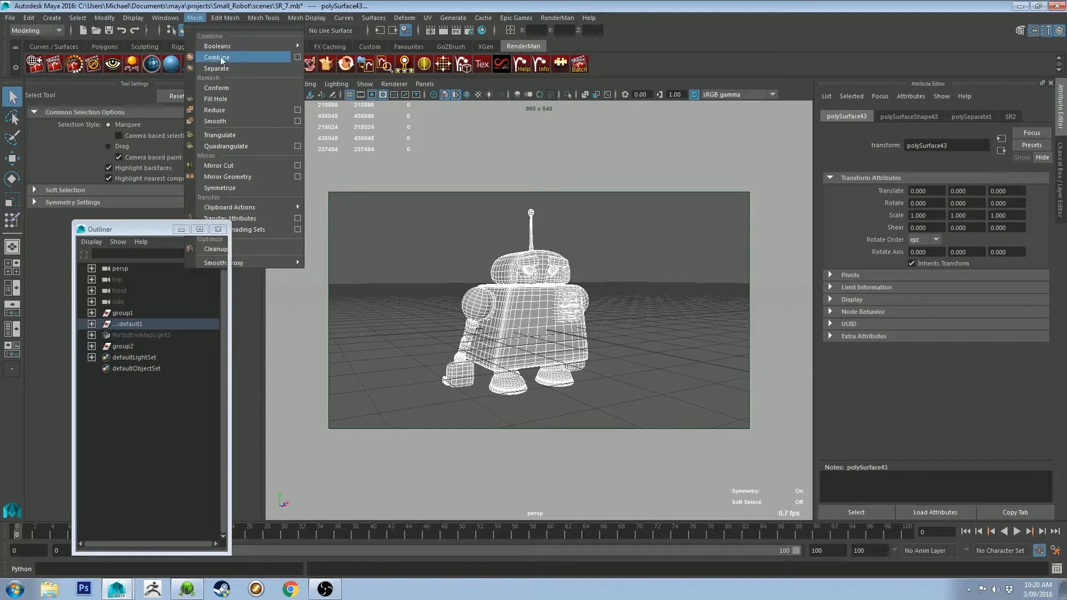
{"action": "left_click", "coordinate": [216, 56]}
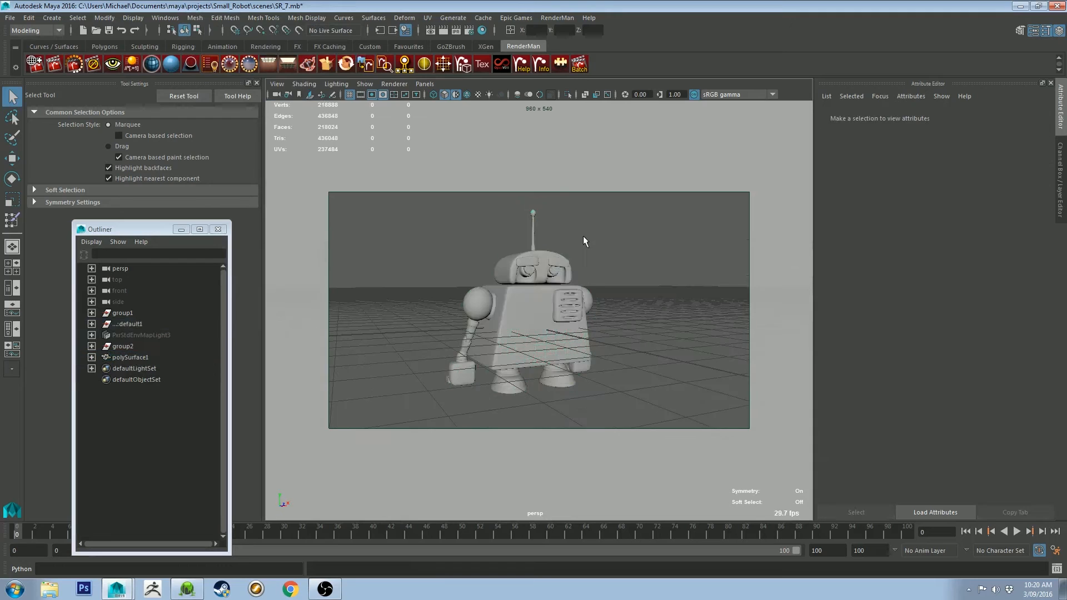
{"action": "left_click", "coordinate": [129, 357]}
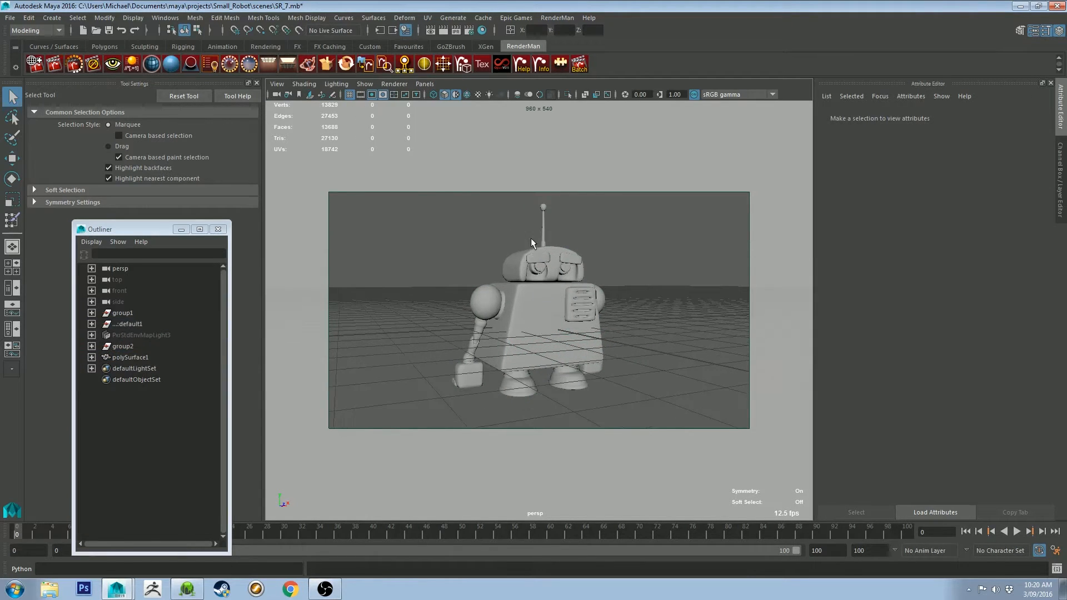
Export polySurface1 to the Desktop as an OBJ named smallrobottut.
{"action": "left_click", "coordinate": [129, 356]}
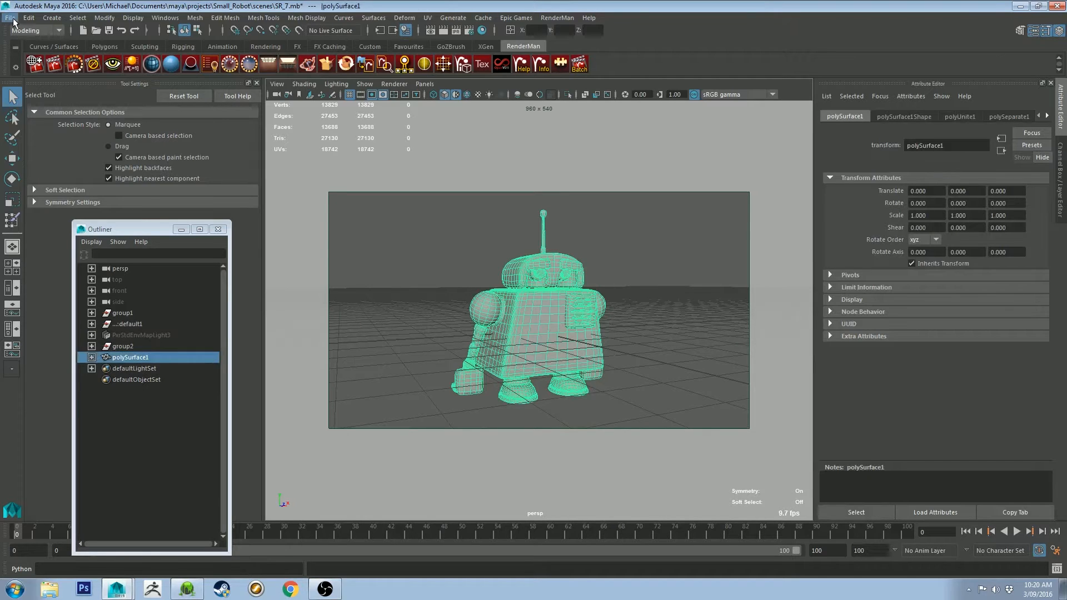
{"action": "left_click", "coordinate": [10, 17]}
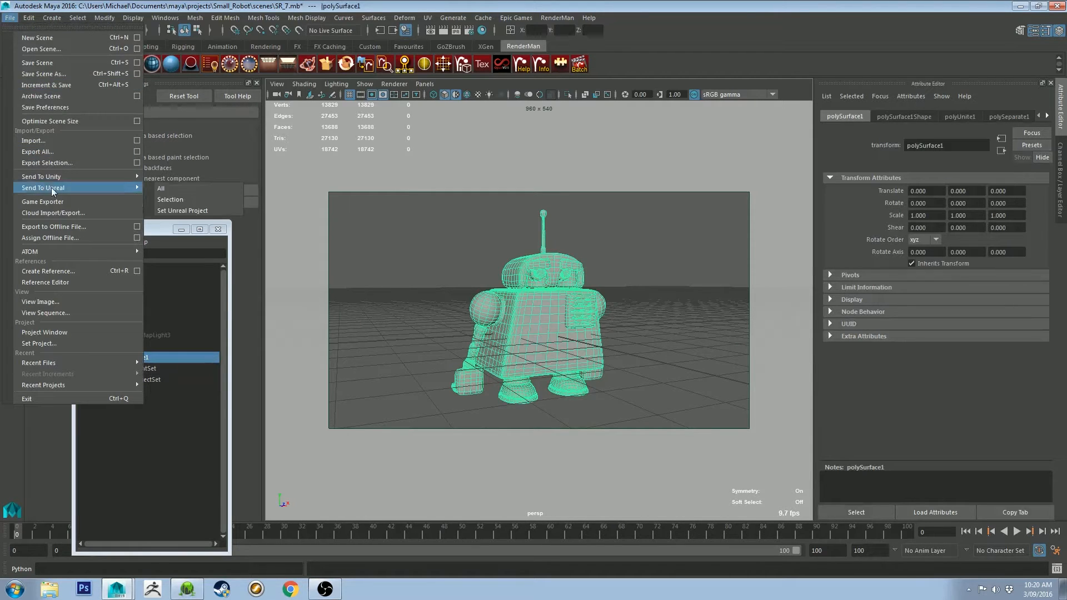
{"action": "mouse_move", "coordinate": [58, 201]}
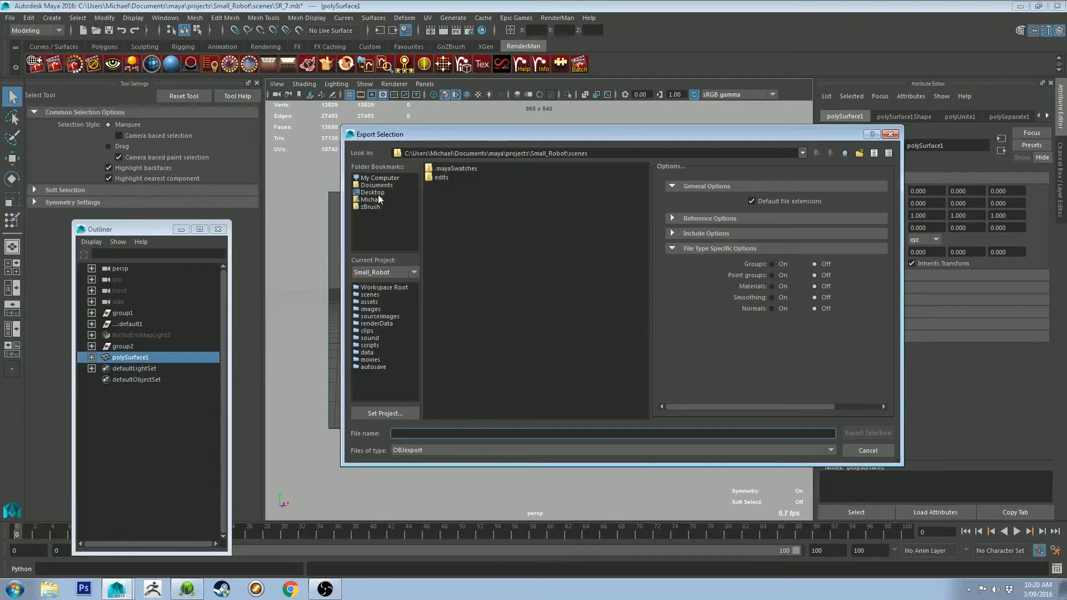
{"action": "type", "text": "smallrobottut"}
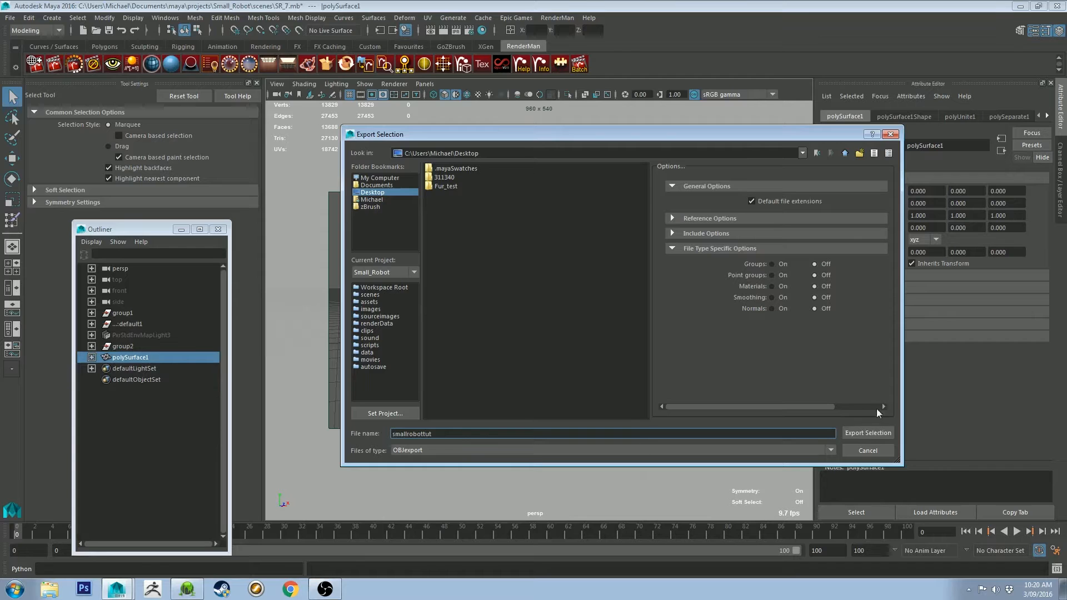
{"action": "left_click", "coordinate": [867, 450]}
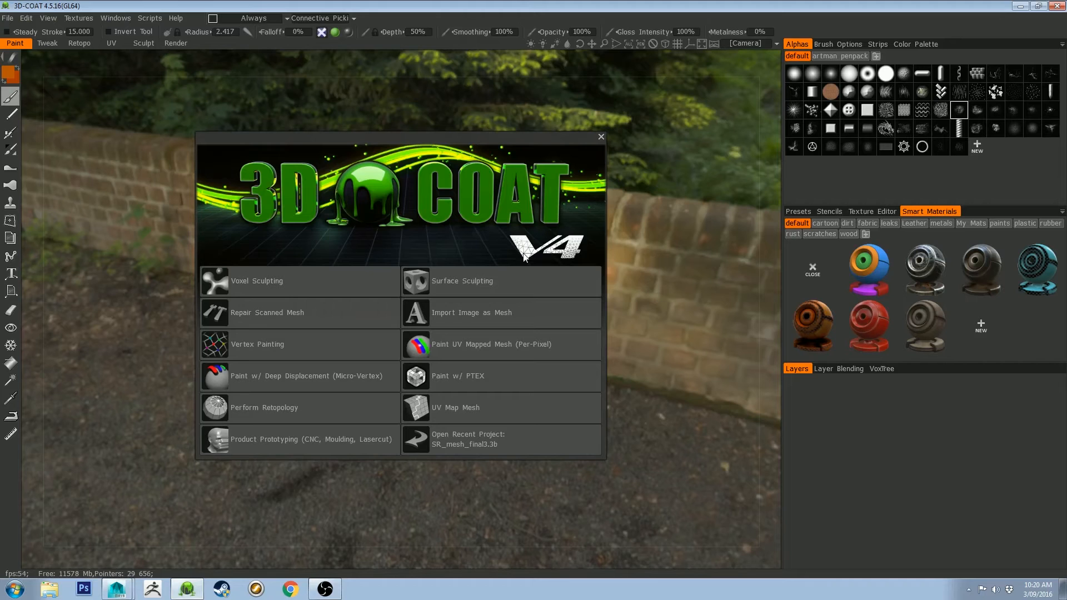
{"action": "mouse_move", "coordinate": [449, 347]}
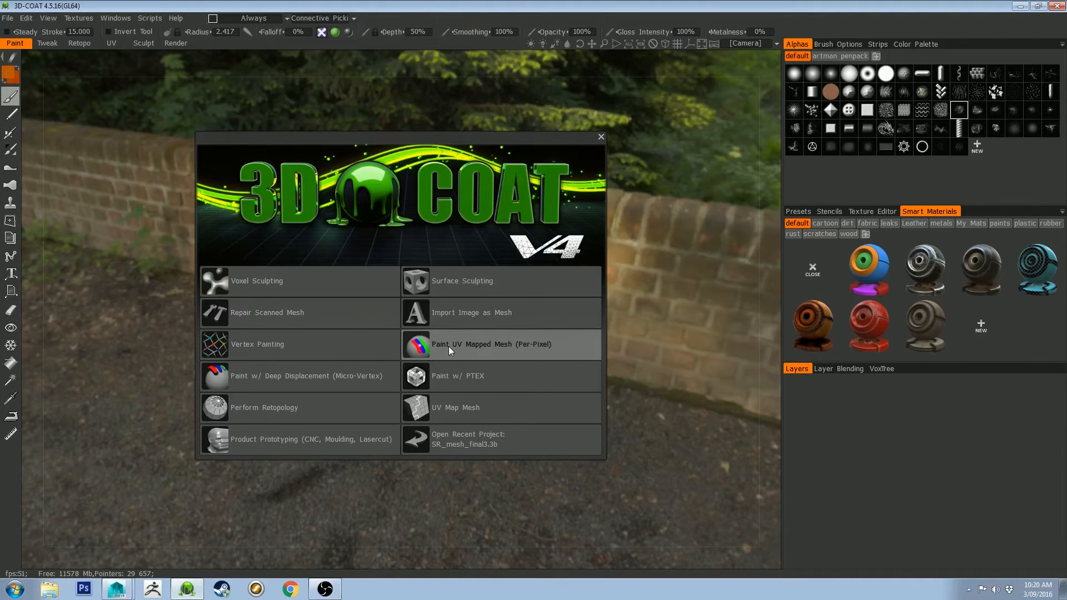
Start a Per-Pixel UV painting project and choose smallrobottut.obj from the Desktop.
{"action": "left_click", "coordinate": [491, 343]}
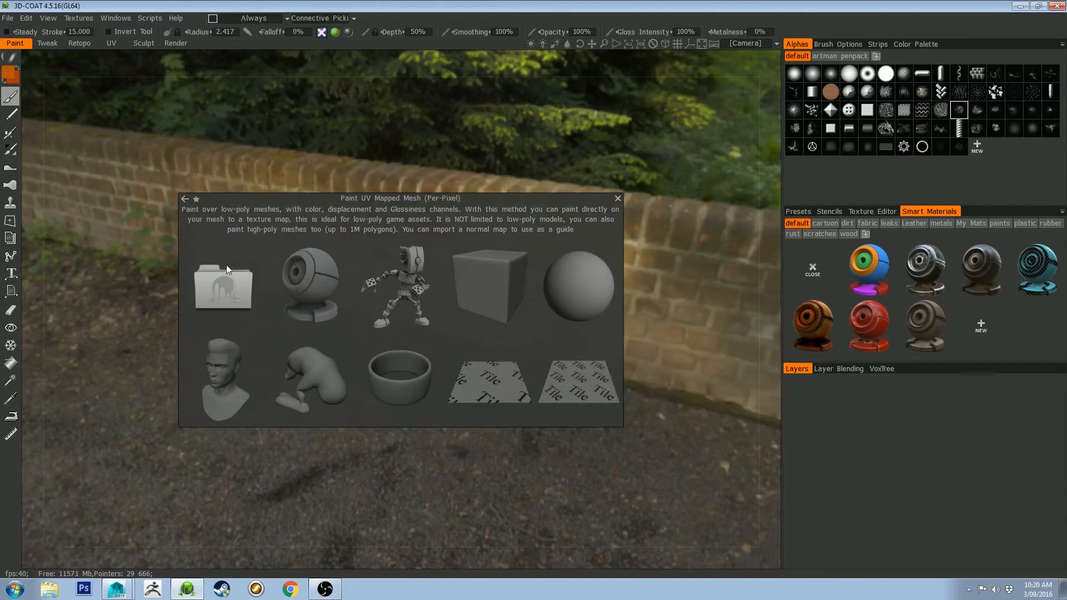
{"action": "left_click", "coordinate": [222, 282]}
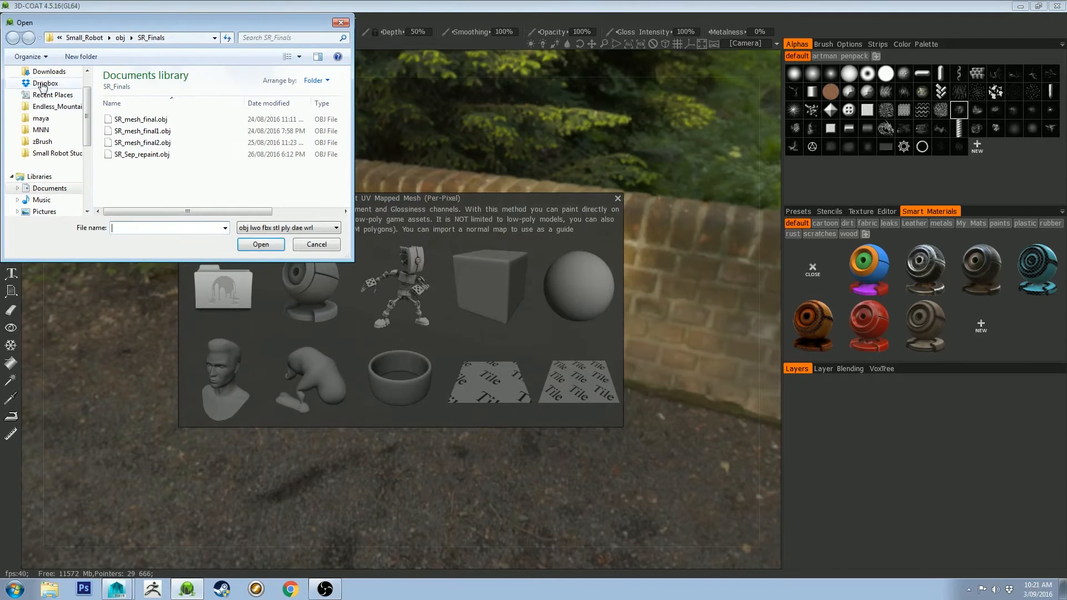
{"action": "left_click", "coordinate": [44, 88]}
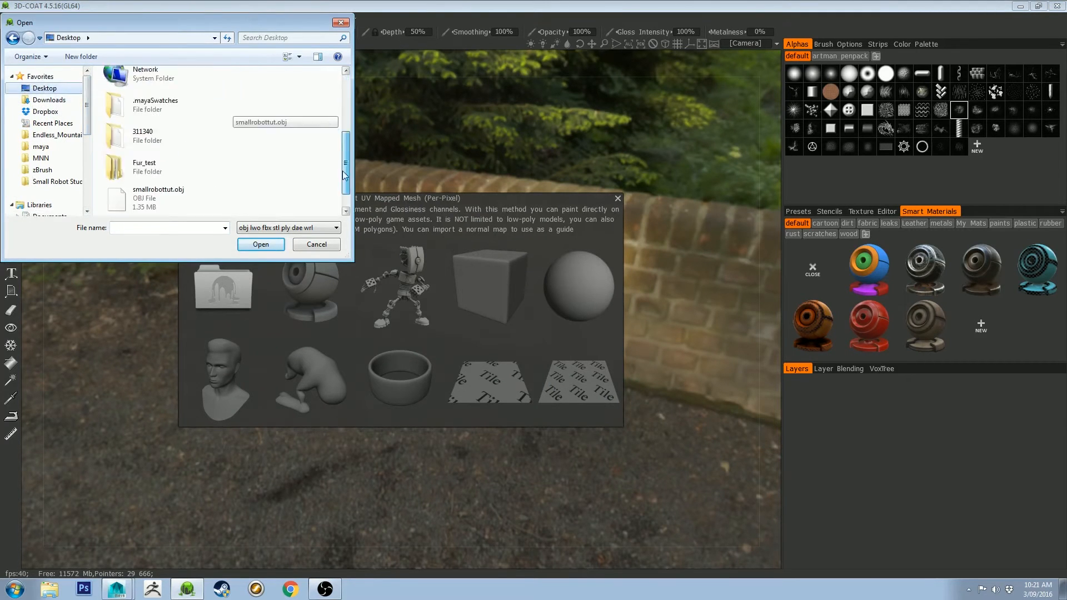
{"action": "left_click", "coordinate": [260, 244]}
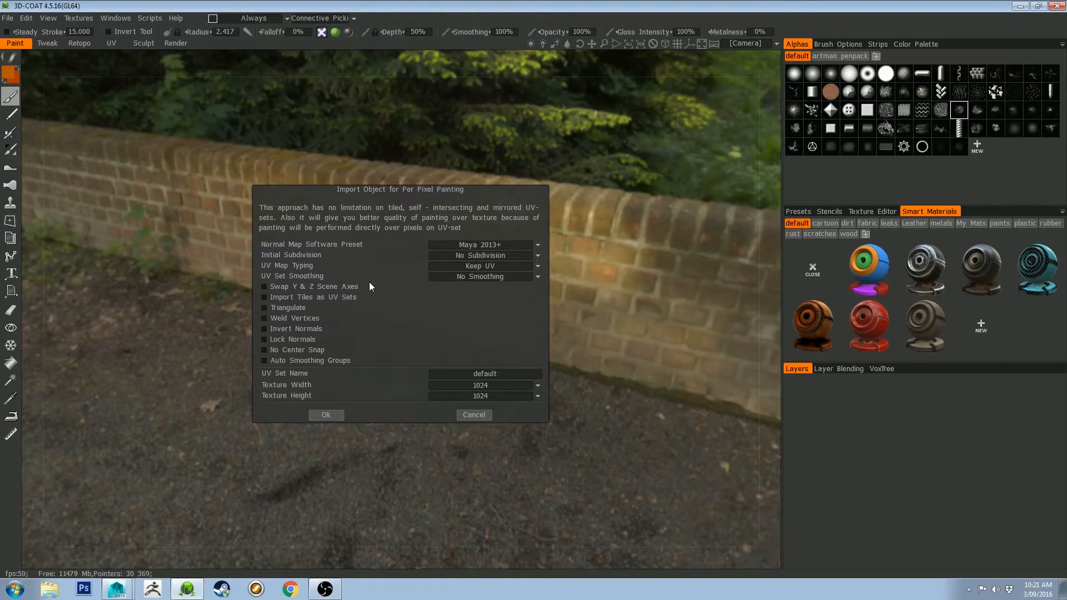
{"action": "mouse_move", "coordinate": [483, 255]}
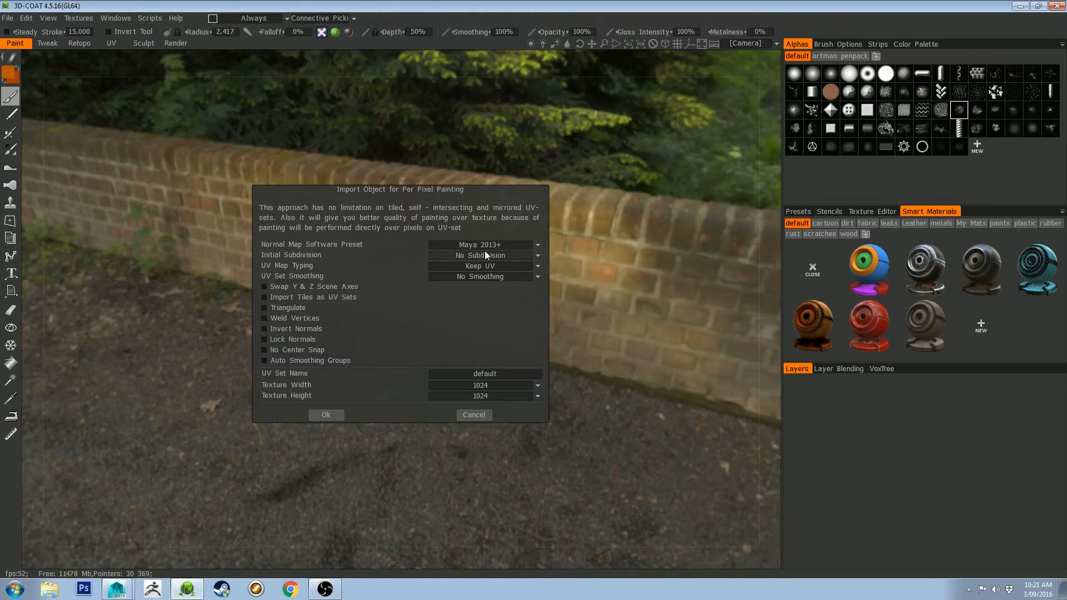
Set initial subdivision to 219008 and UV Map Typing to Auto-Mapping.
{"action": "left_click", "coordinate": [484, 254]}
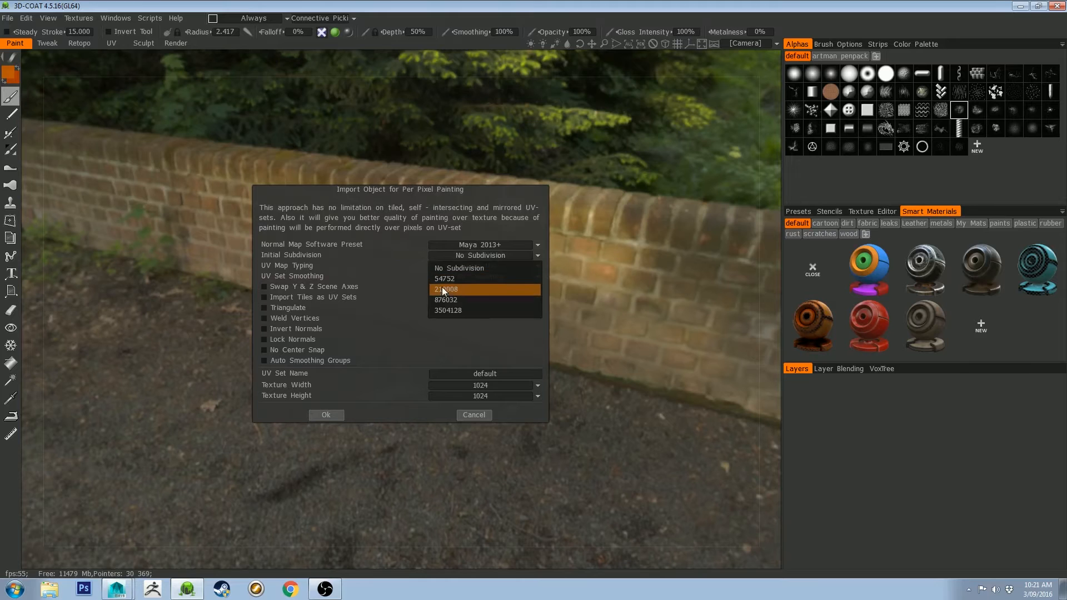
{"action": "mouse_move", "coordinate": [446, 289]}
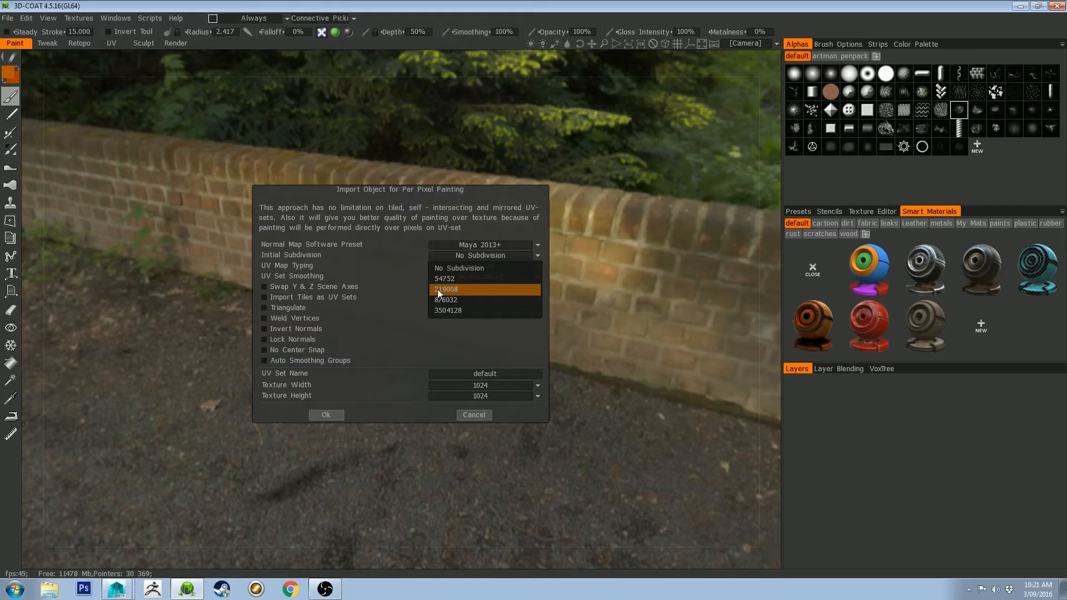
{"action": "left_click", "coordinate": [446, 289]}
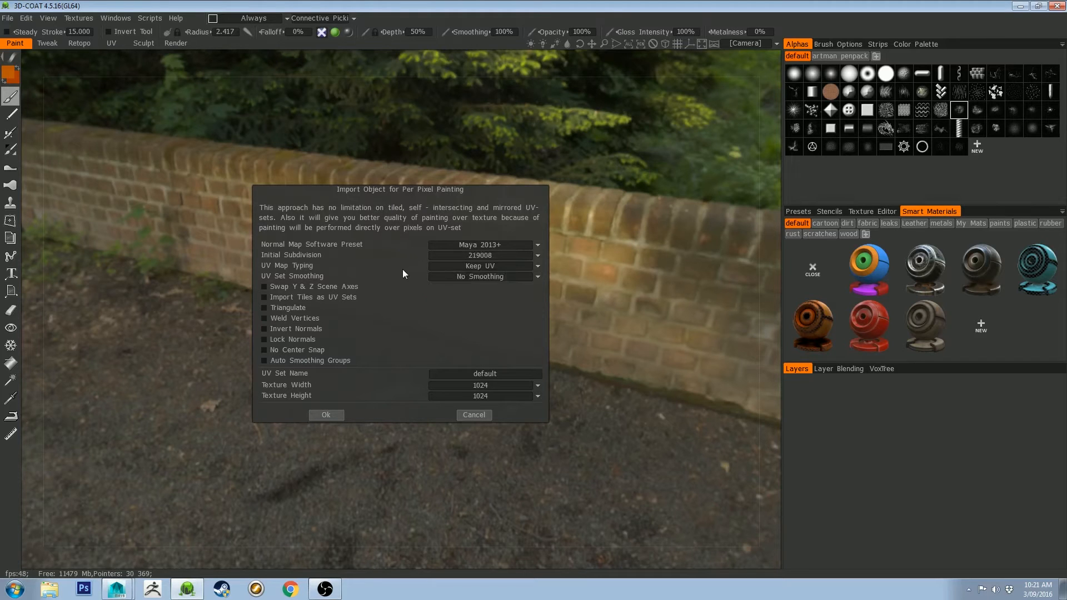
{"action": "left_click", "coordinate": [483, 265]}
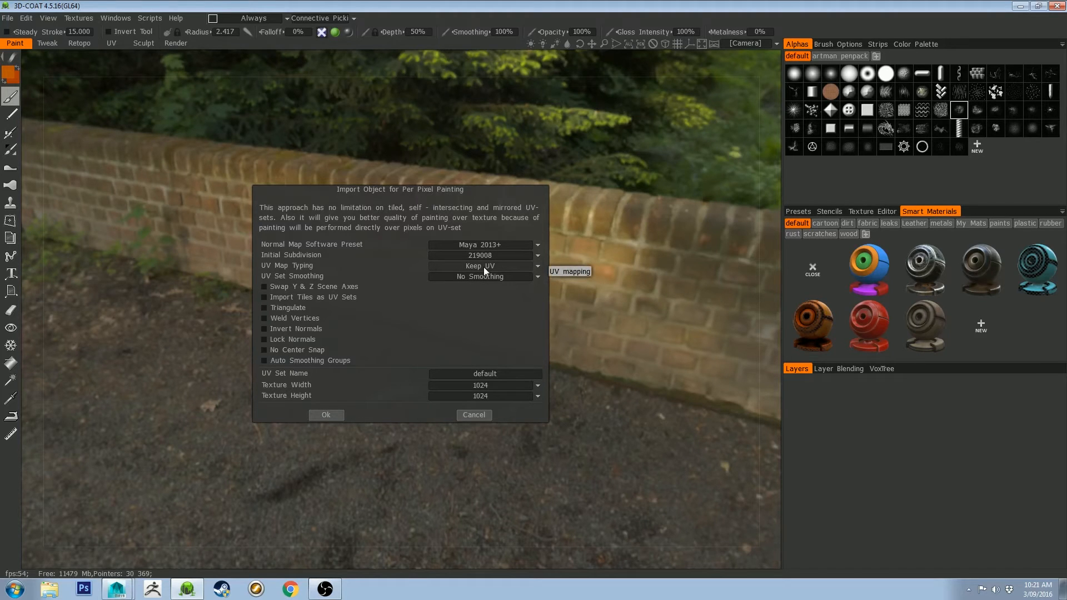
{"action": "left_click", "coordinate": [484, 266]}
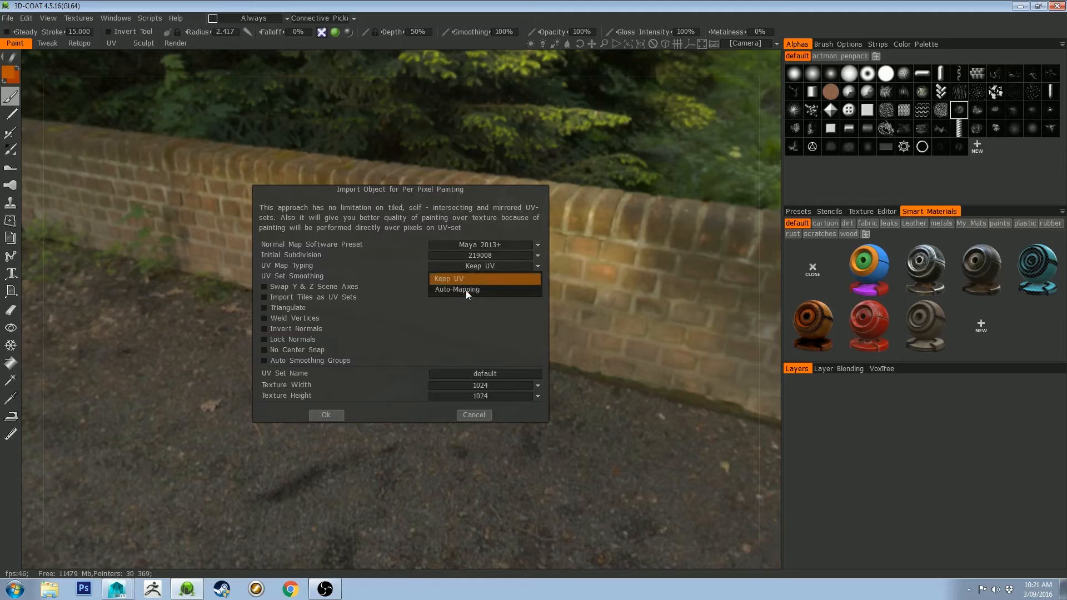
{"action": "left_click", "coordinate": [457, 289]}
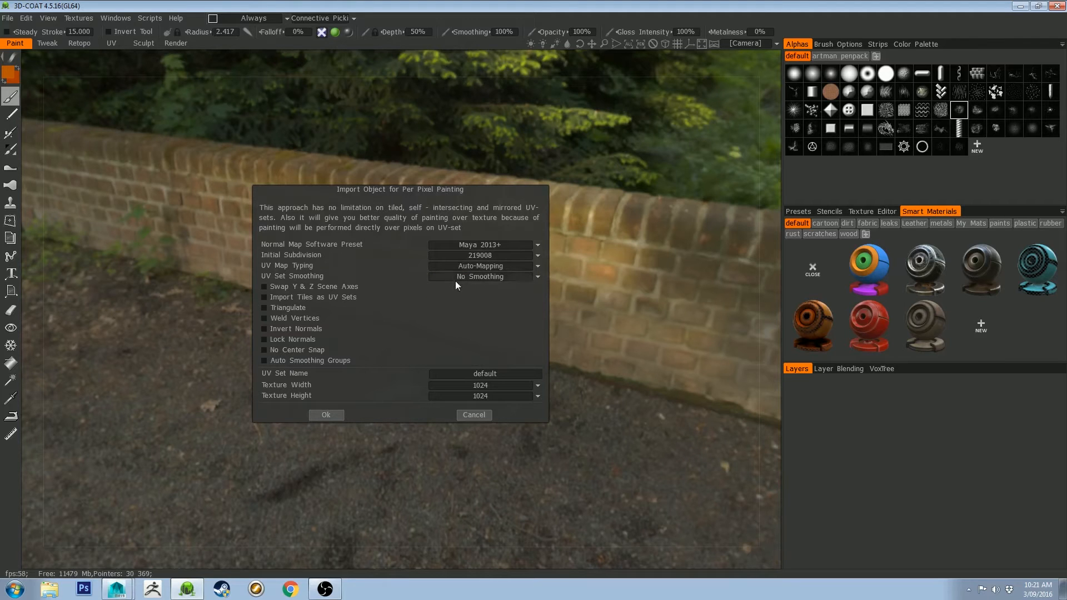
Set UV Set Smoothing to Smooth, Keep Edges after trying Smooth But Keep Corners.
{"action": "left_click", "coordinate": [480, 276]}
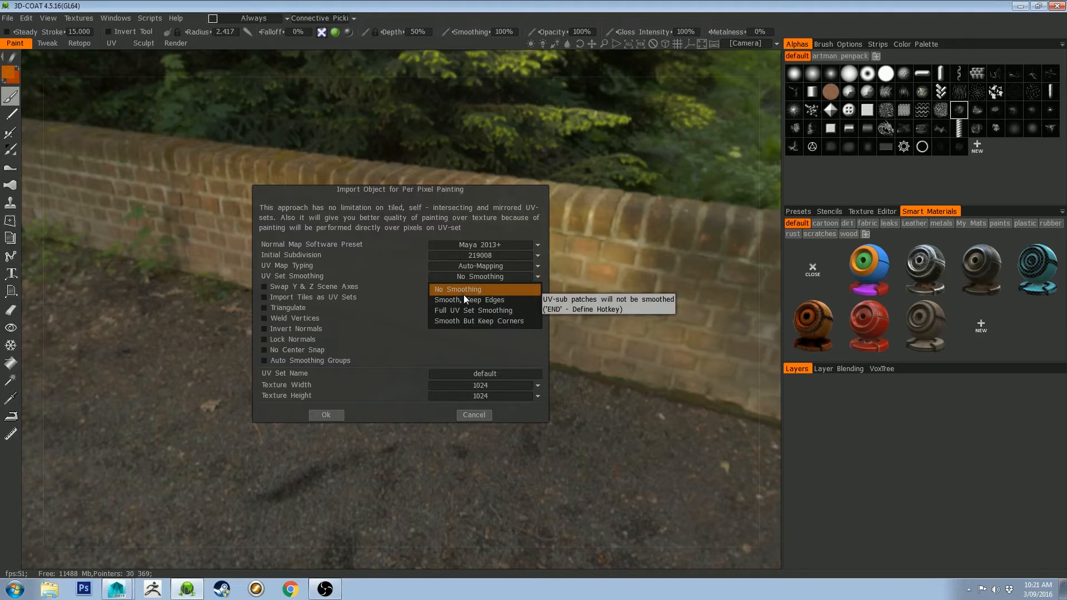
{"action": "mouse_move", "coordinate": [469, 299]}
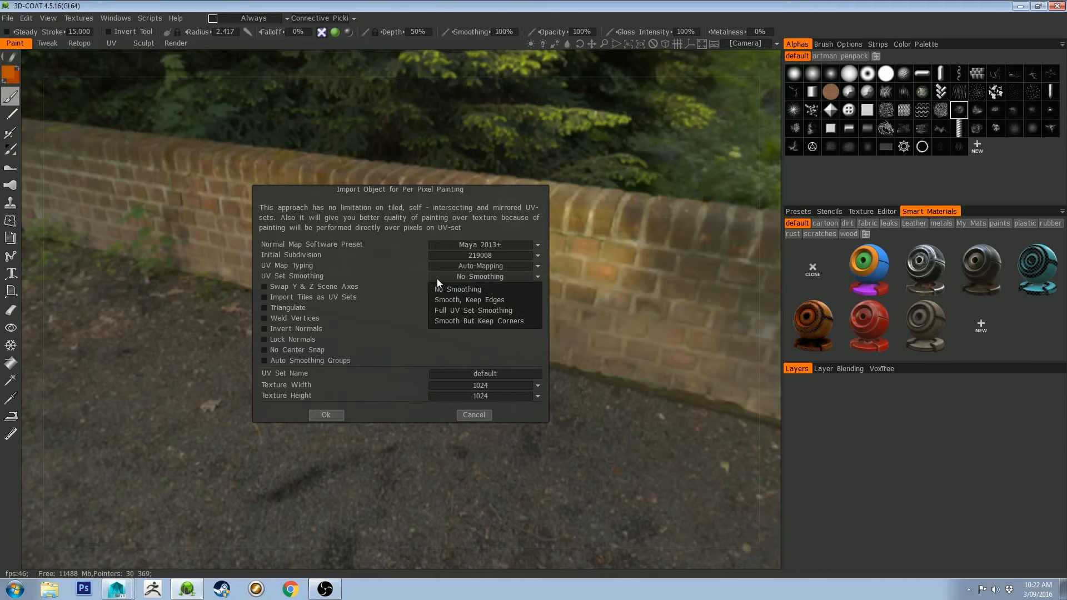
{"action": "left_click", "coordinate": [479, 320]}
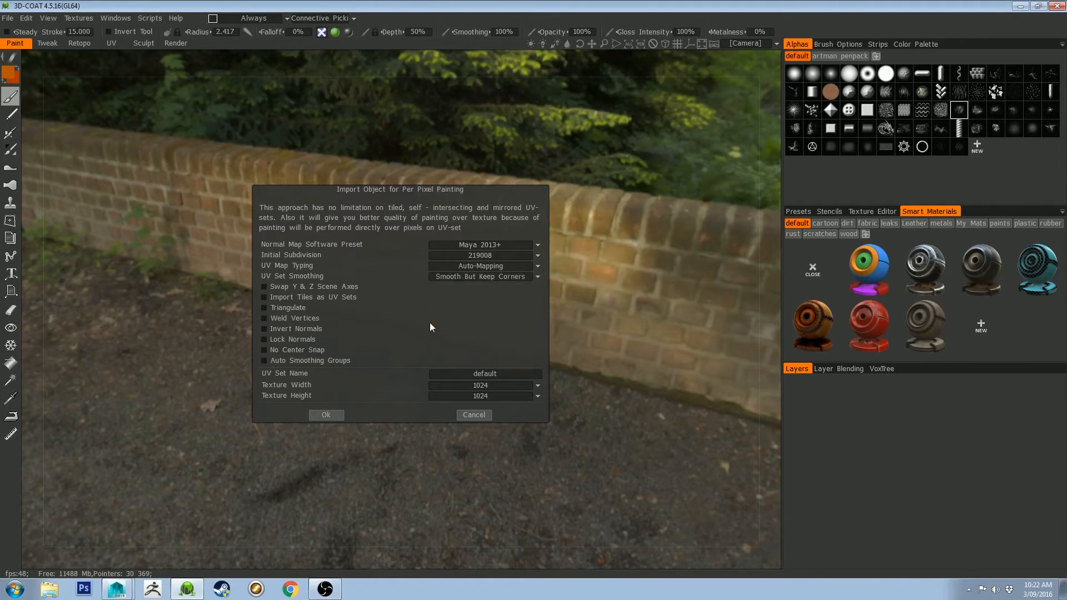
{"action": "left_click", "coordinate": [485, 277]}
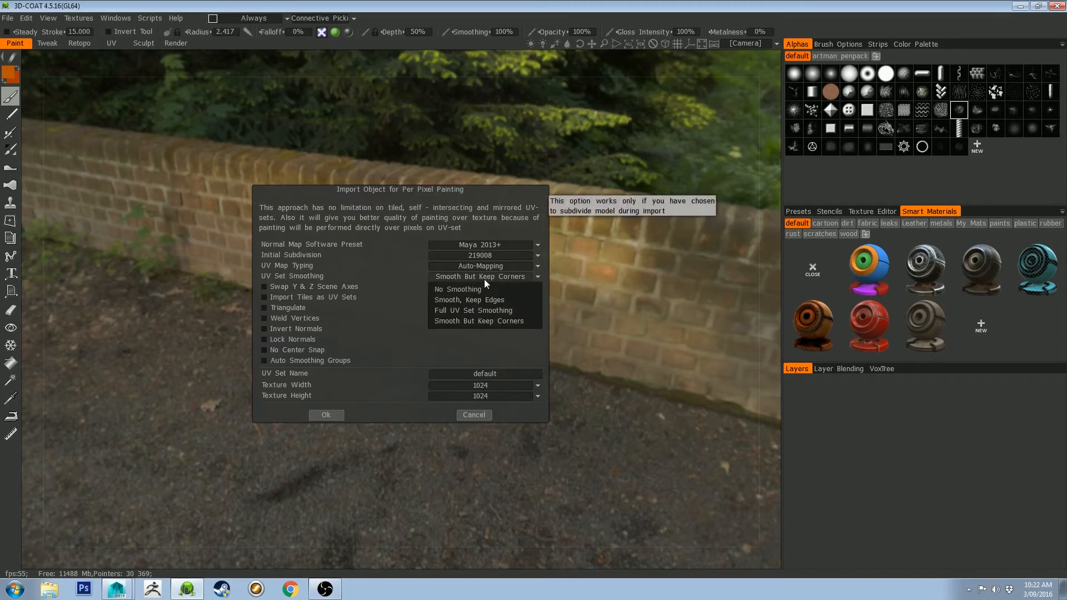
{"action": "left_click", "coordinate": [469, 299]}
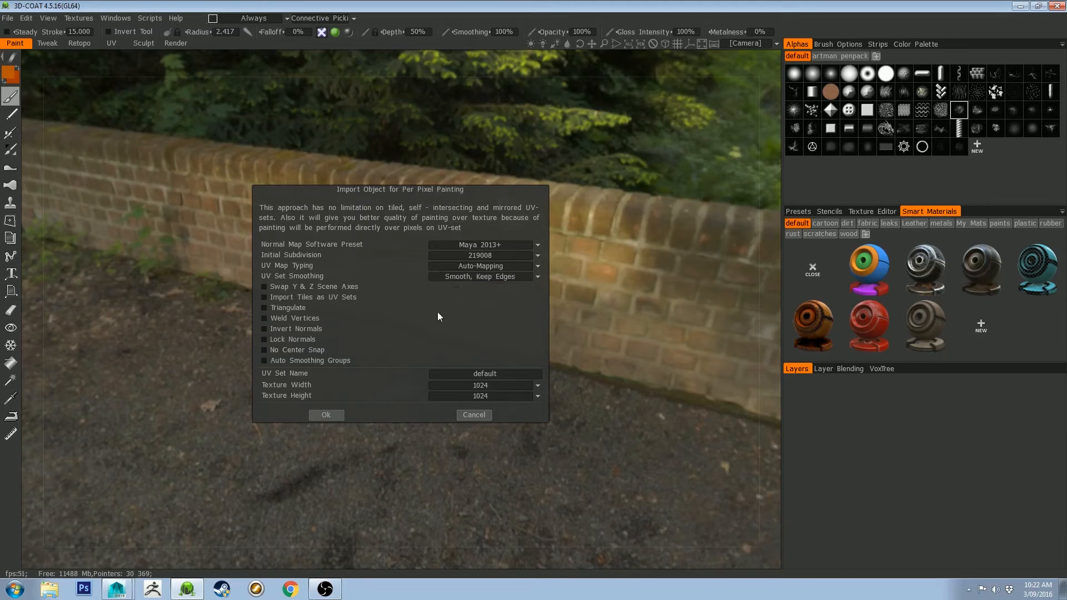
{"action": "mouse_move", "coordinate": [325, 383]}
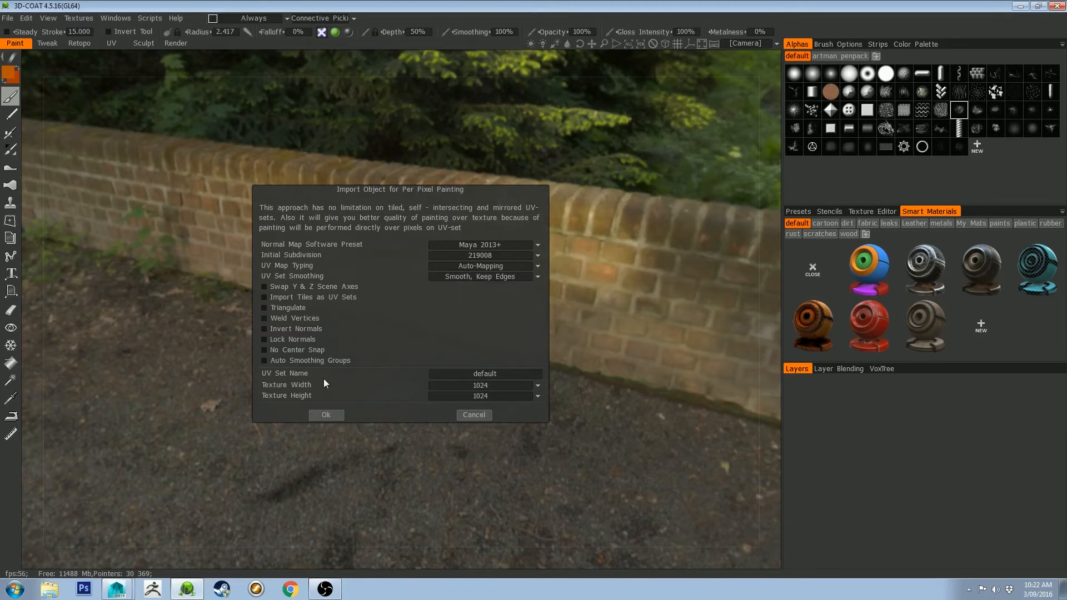
{"action": "mouse_move", "coordinate": [466, 392]}
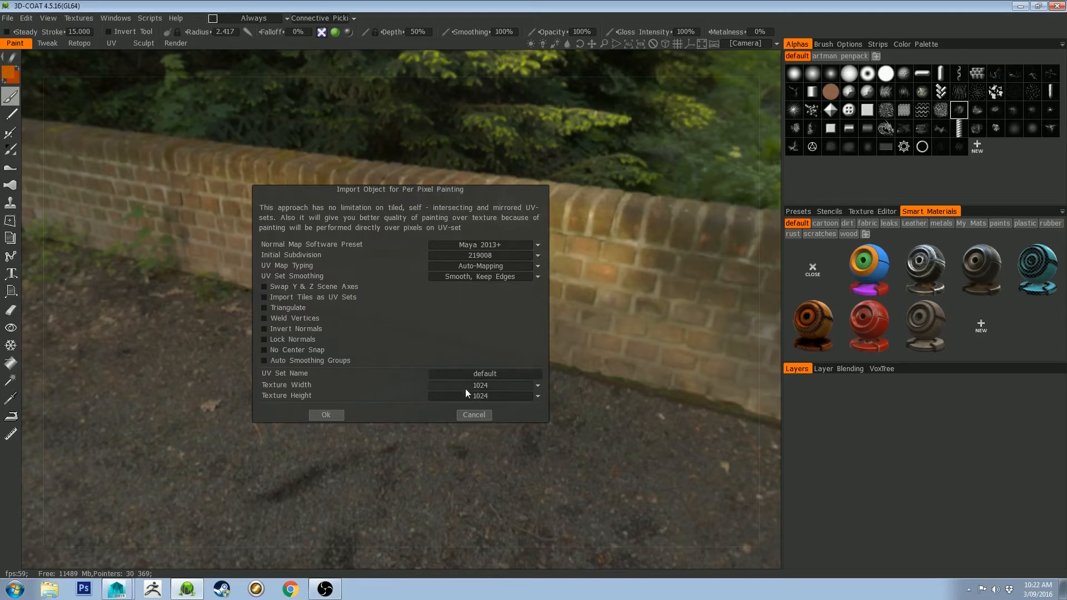
Import the robot and fill the whole model with the glossy red smart material.
{"action": "left_click", "coordinate": [326, 414]}
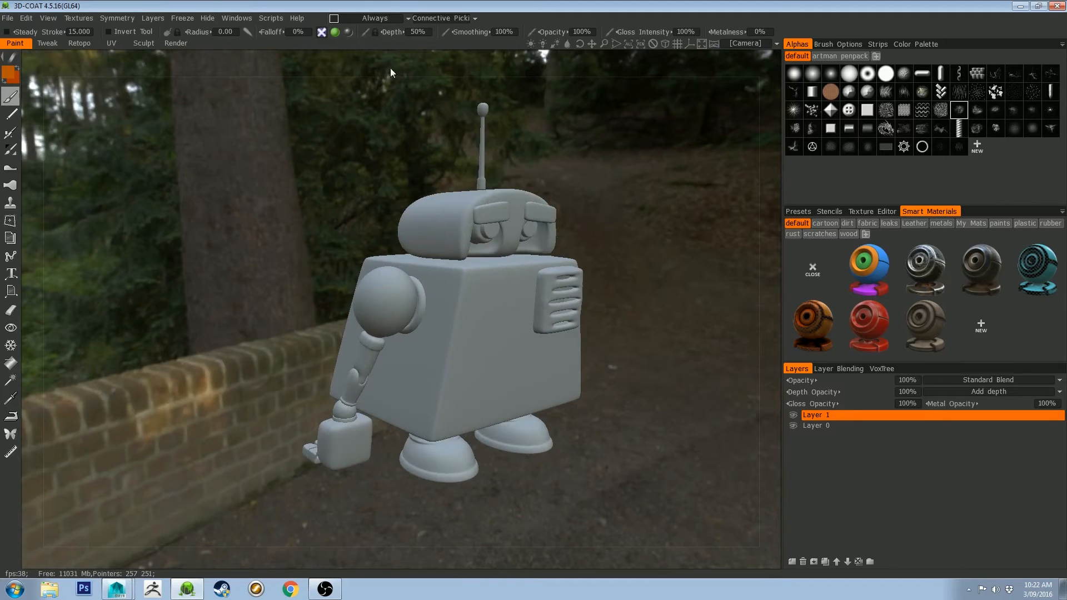
{"action": "left_click", "coordinate": [112, 44]}
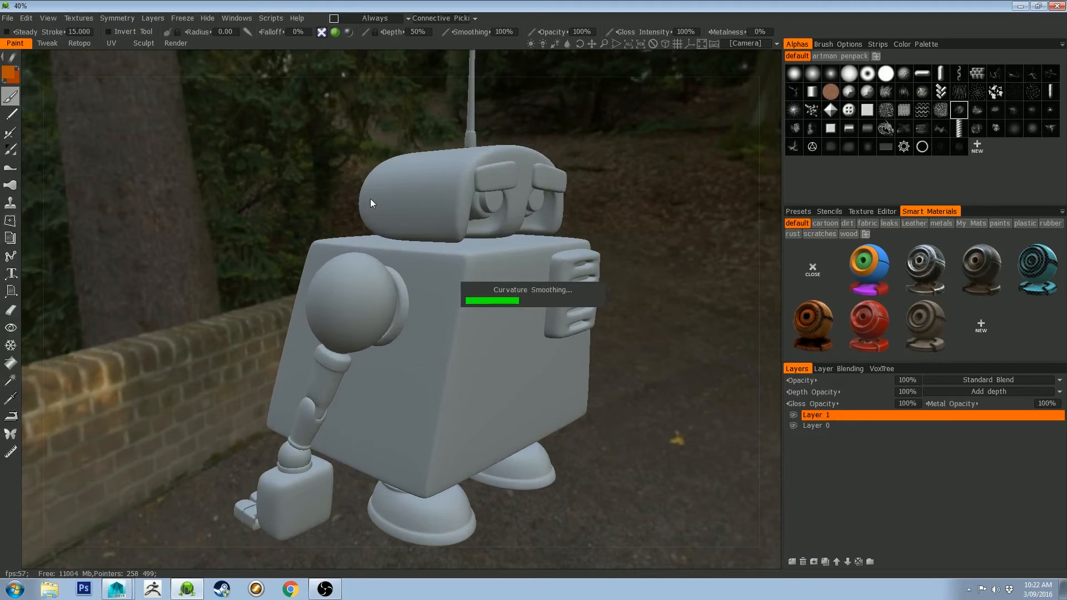
{"action": "left_click", "coordinate": [869, 326]}
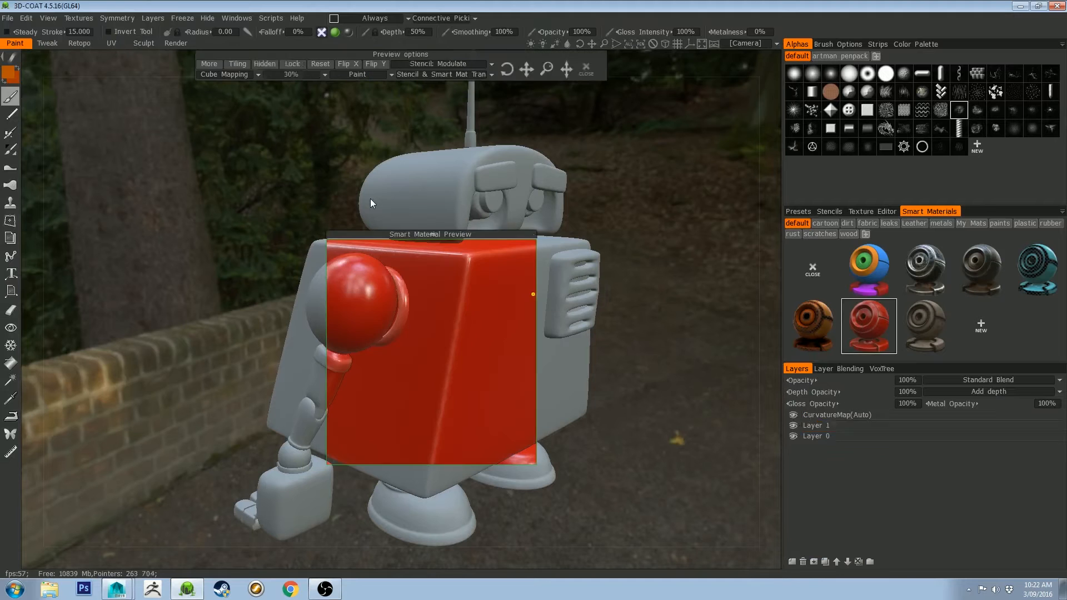
{"action": "left_click", "coordinate": [815, 426]}
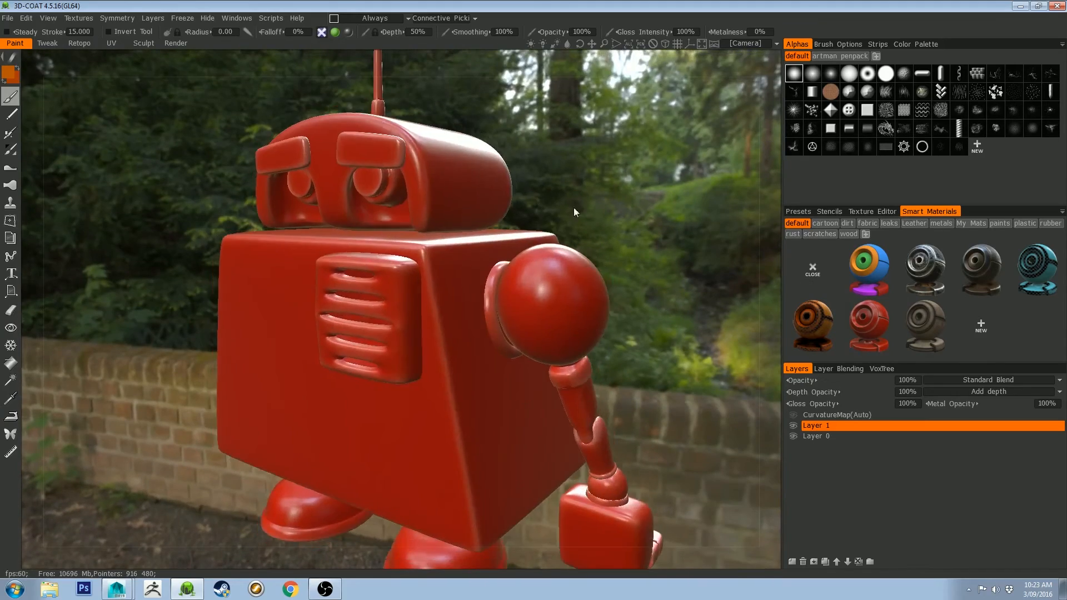
{"action": "left_click_drag", "start_coordinate": [573, 214], "coordinate": [672, 189]}
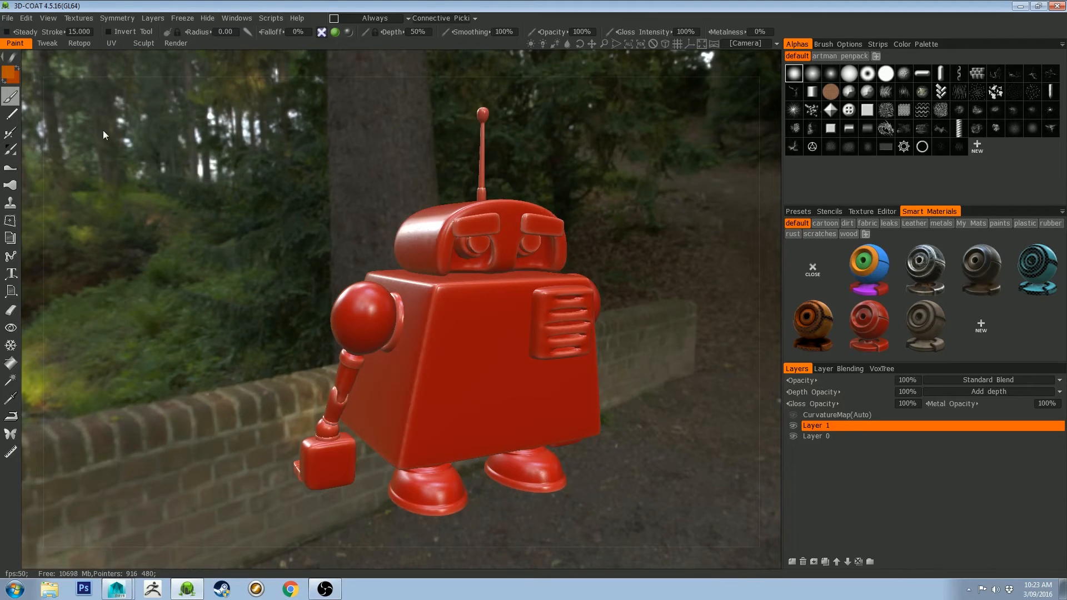
Export the painted robot over the existing smallrobottut.obj on the Desktop, confirming the overwrite.
{"action": "left_click", "coordinate": [8, 18]}
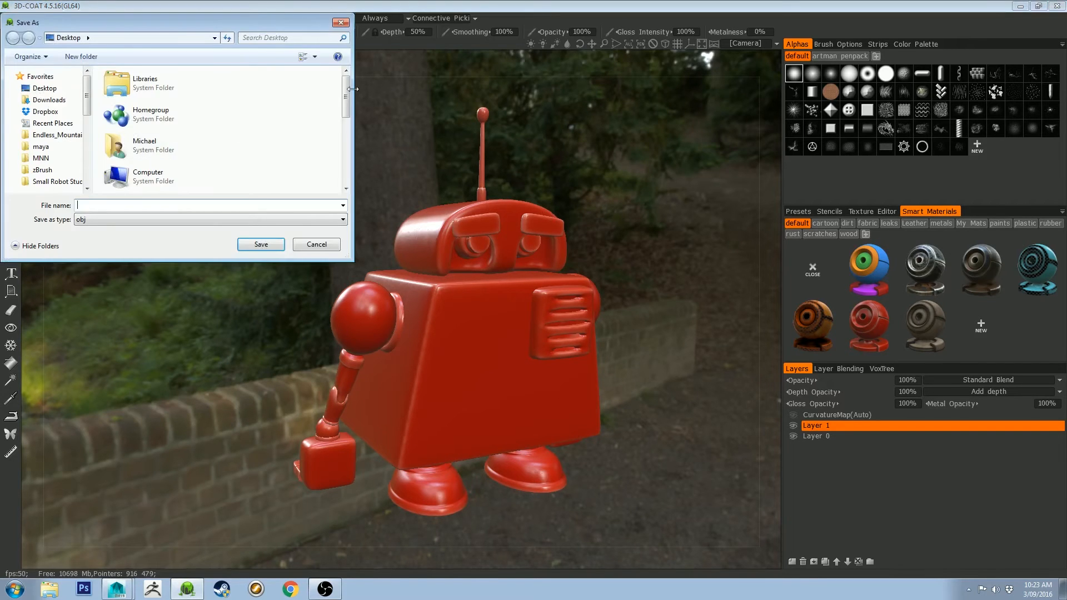
{"action": "left_click", "coordinate": [158, 143]}
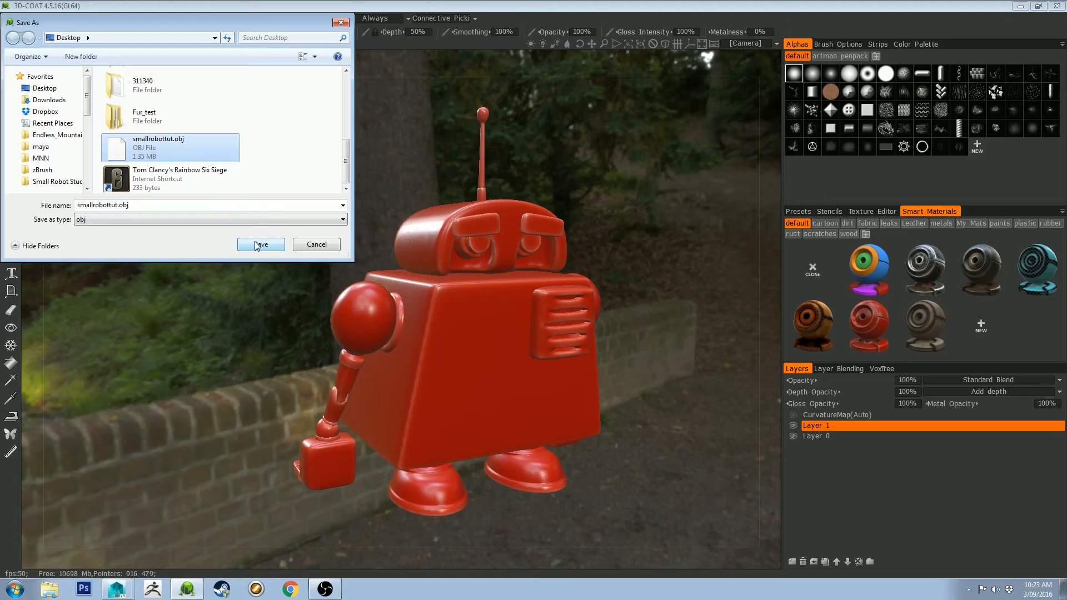
{"action": "left_click", "coordinate": [260, 244]}
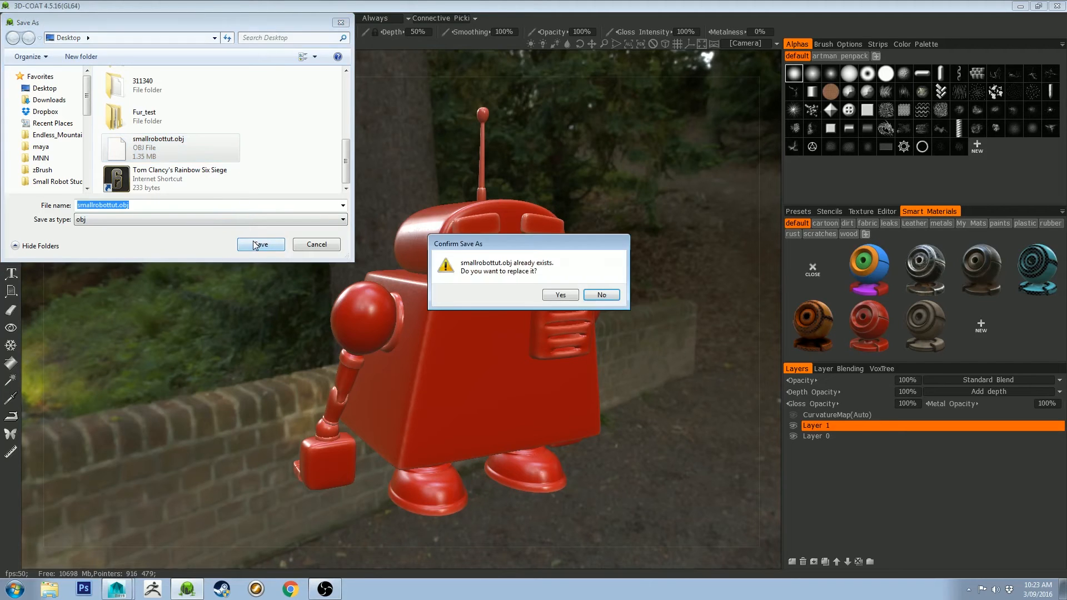
{"action": "left_click", "coordinate": [559, 295]}
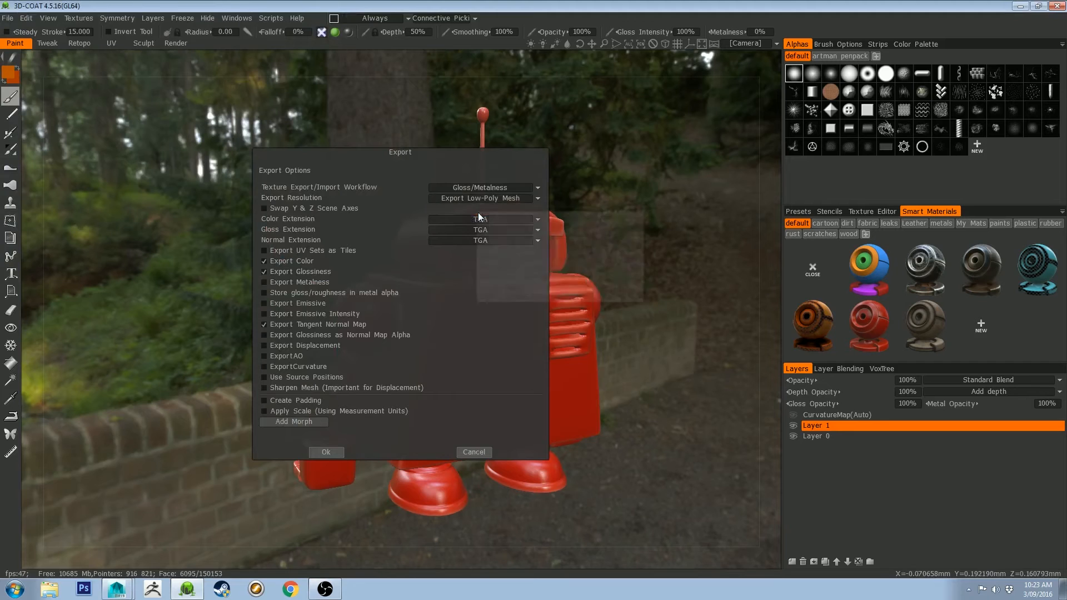
Untick Export Tangent Normal Map, keep Color and Glossiness, and finish the export.
{"action": "left_click", "coordinate": [484, 198]}
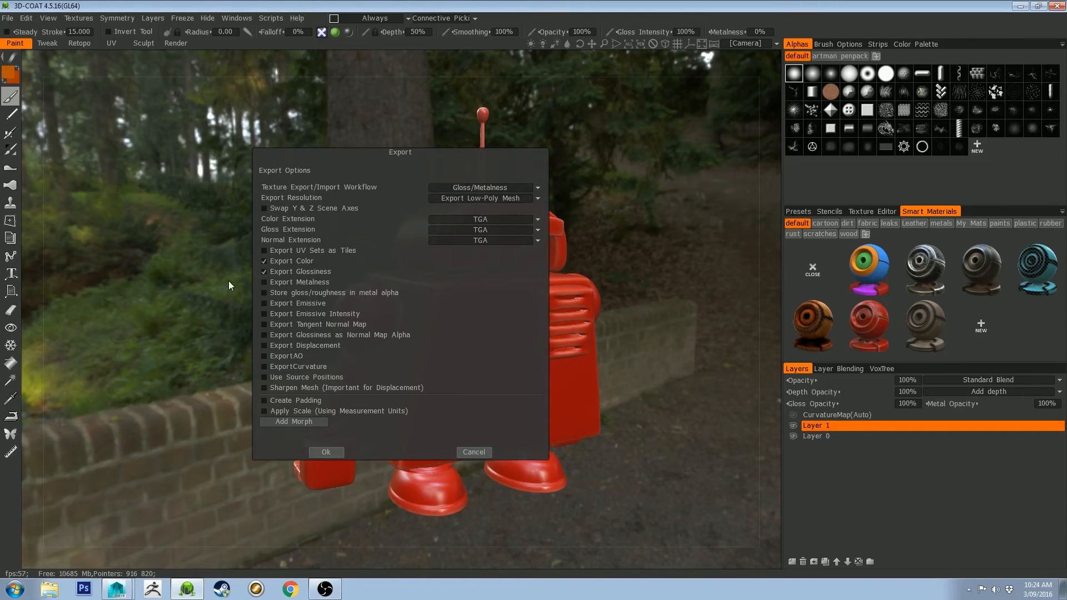
{"action": "mouse_move", "coordinate": [403, 287]}
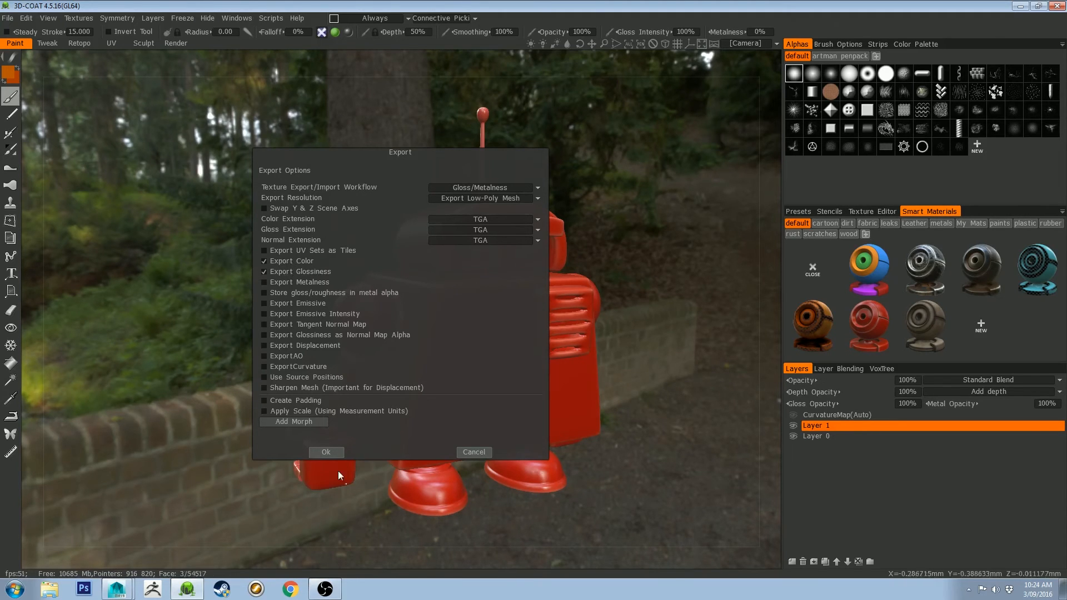
{"action": "left_click", "coordinate": [326, 452]}
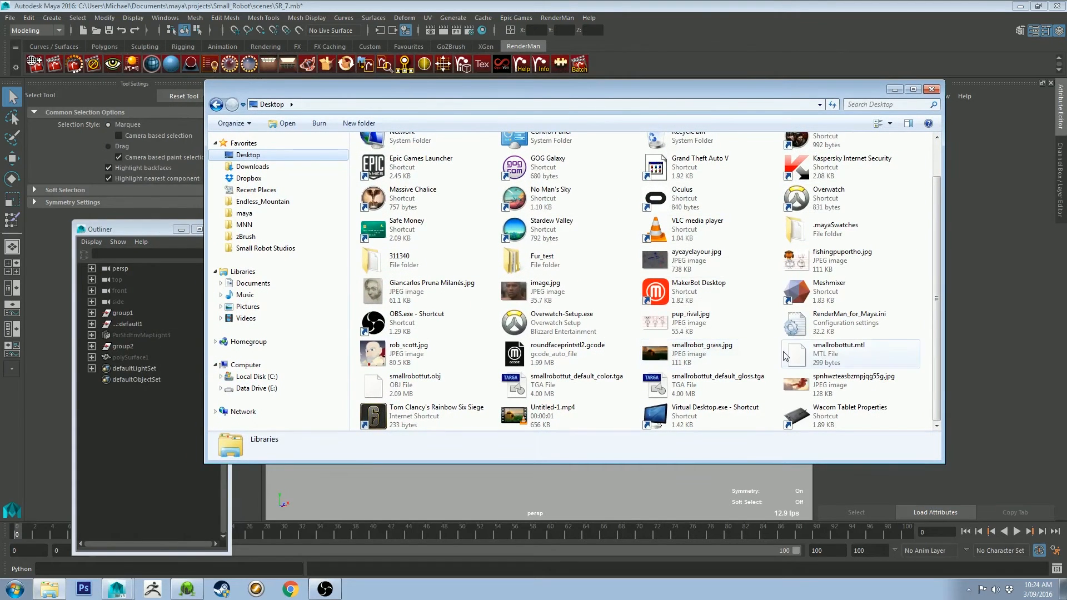
Import smallrobottut.obj from the Desktop and deselect the new mesh.
{"action": "left_click", "coordinate": [415, 384]}
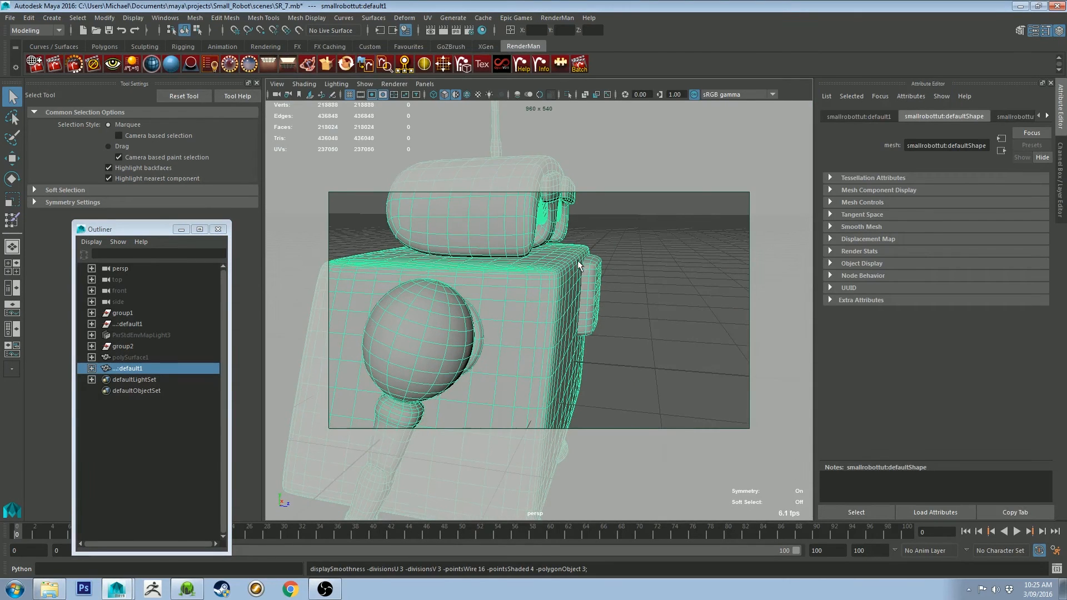
{"action": "left_click", "coordinate": [647, 245]}
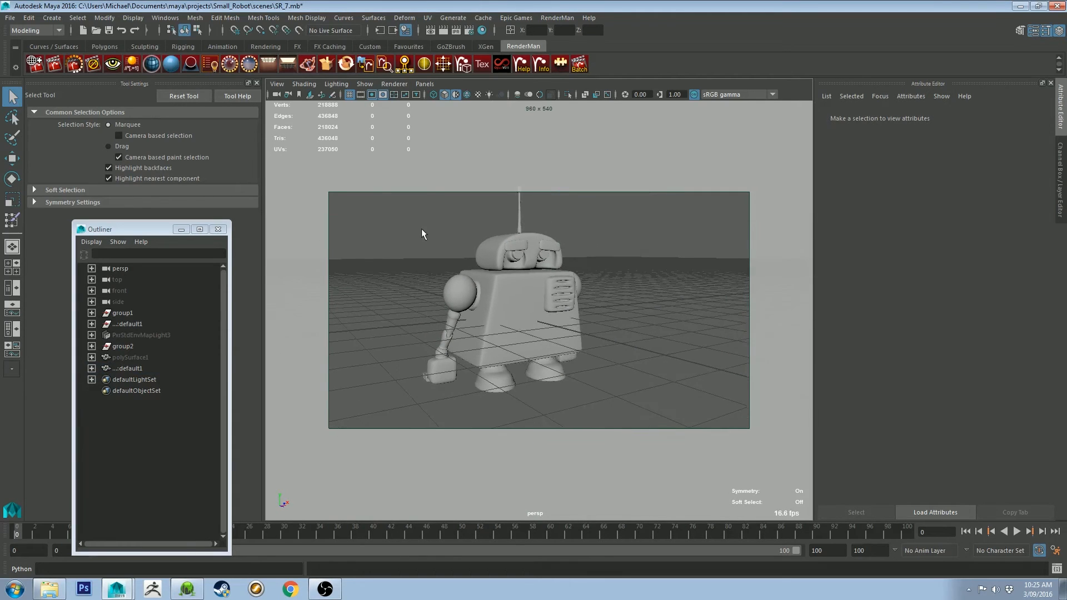
{"action": "mouse_move", "coordinate": [141, 340]}
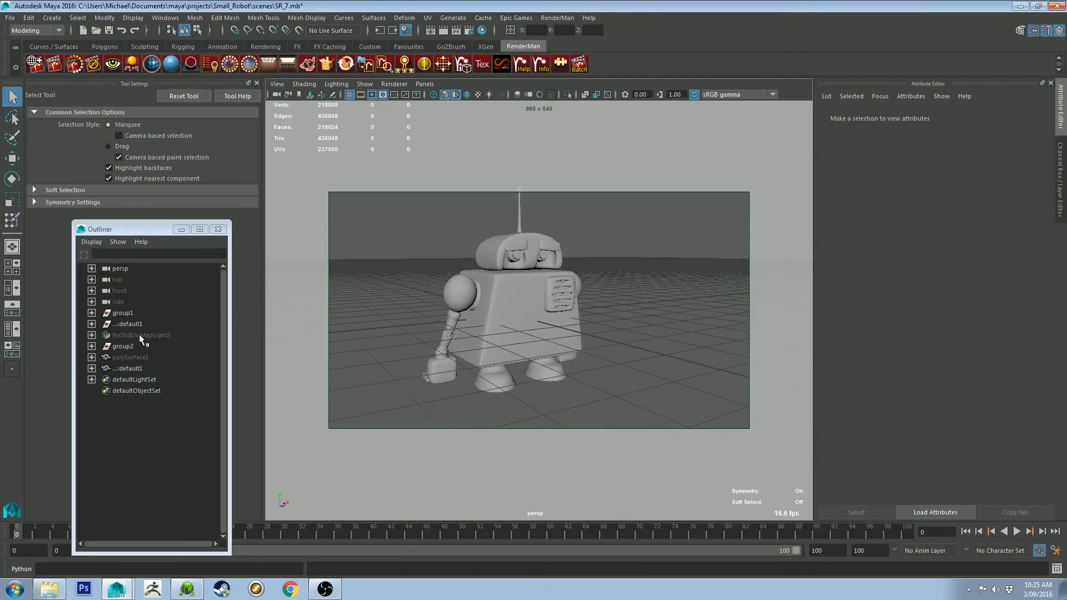
Turn the view to face the robot before rendering with RenderMan.
{"action": "left_click_drag", "start_coordinate": [517, 307], "coordinate": [429, 298]}
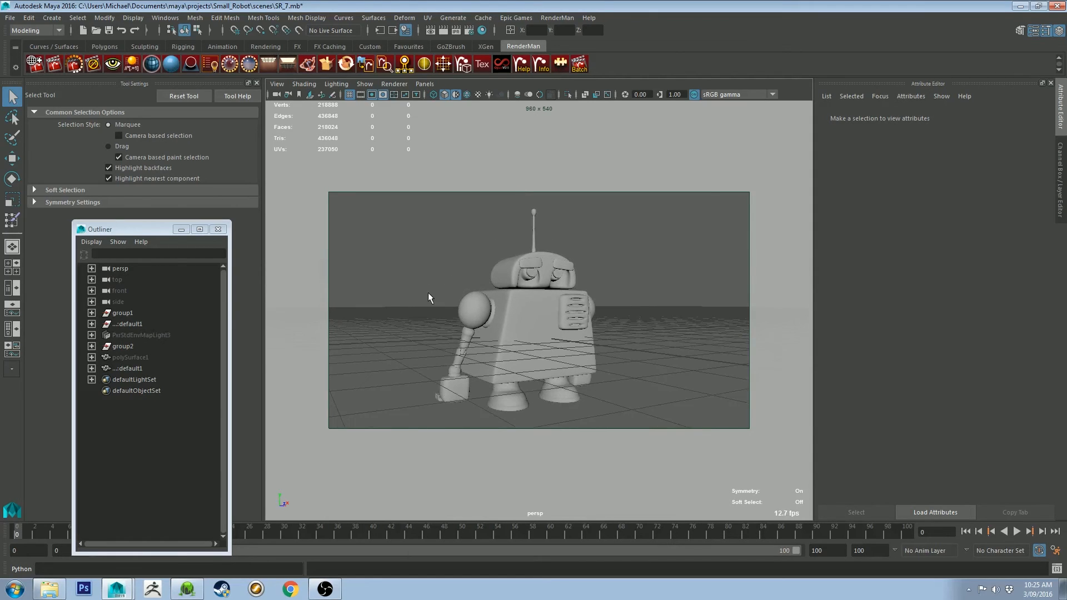
{"action": "mouse_move", "coordinate": [418, 294]}
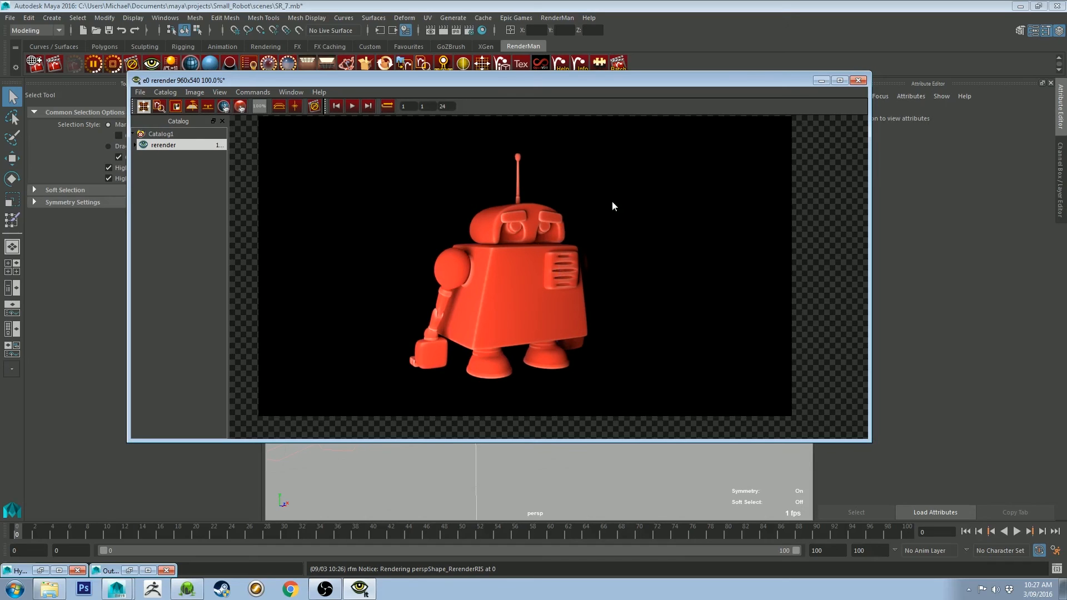
{"action": "mouse_move", "coordinate": [609, 207]}
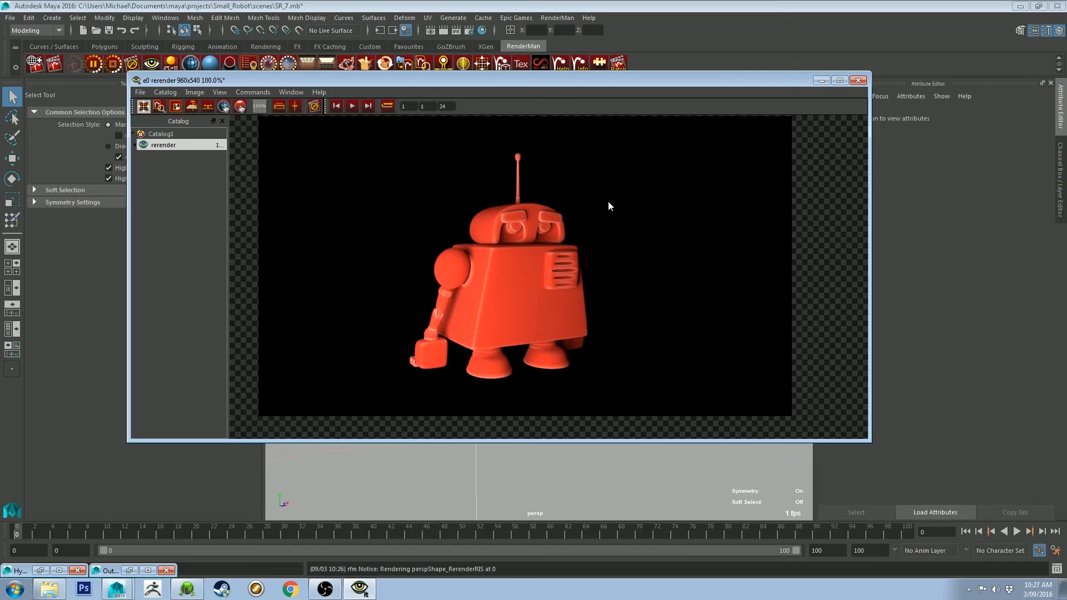